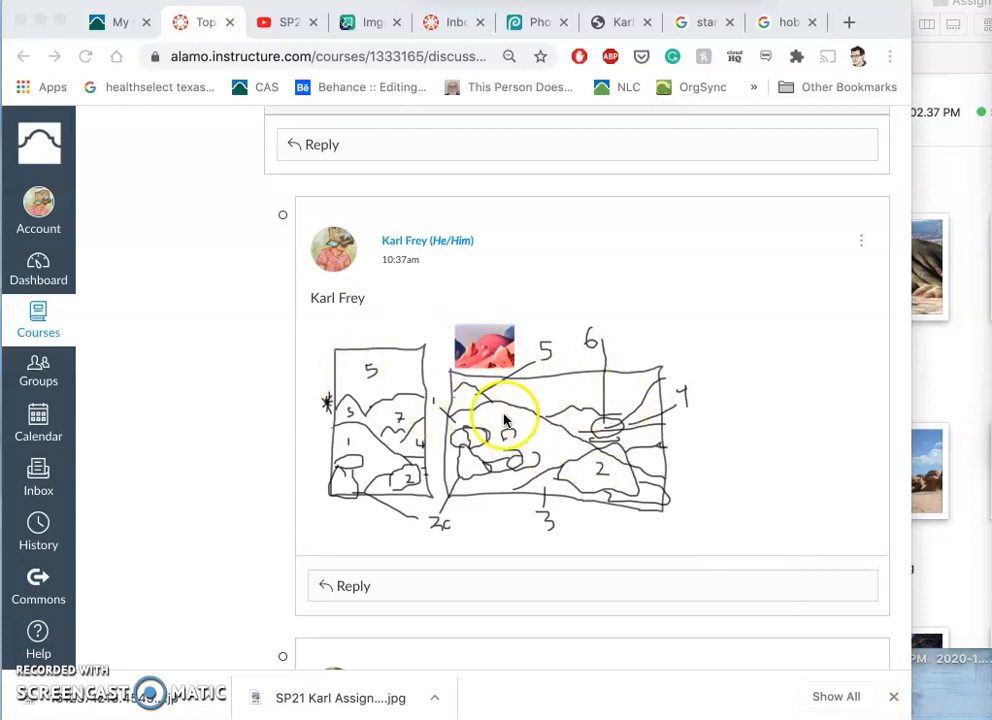
mouse_move(923, 393)
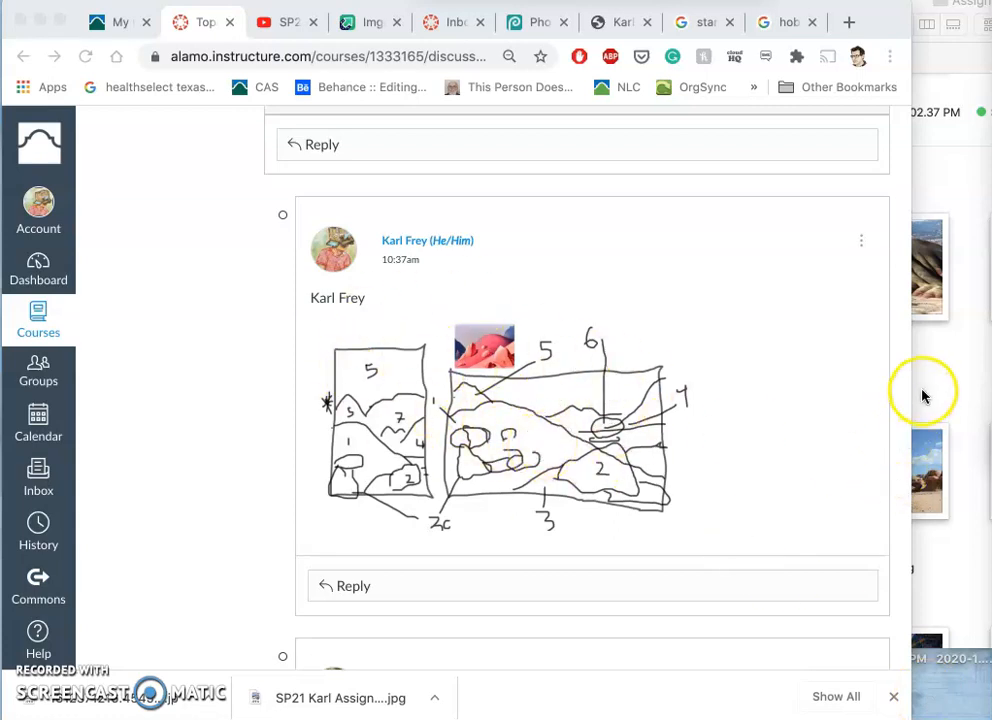
Switch to the Crop tool for the two-panel landscape sketch, marking a small initial area.
click(537, 22)
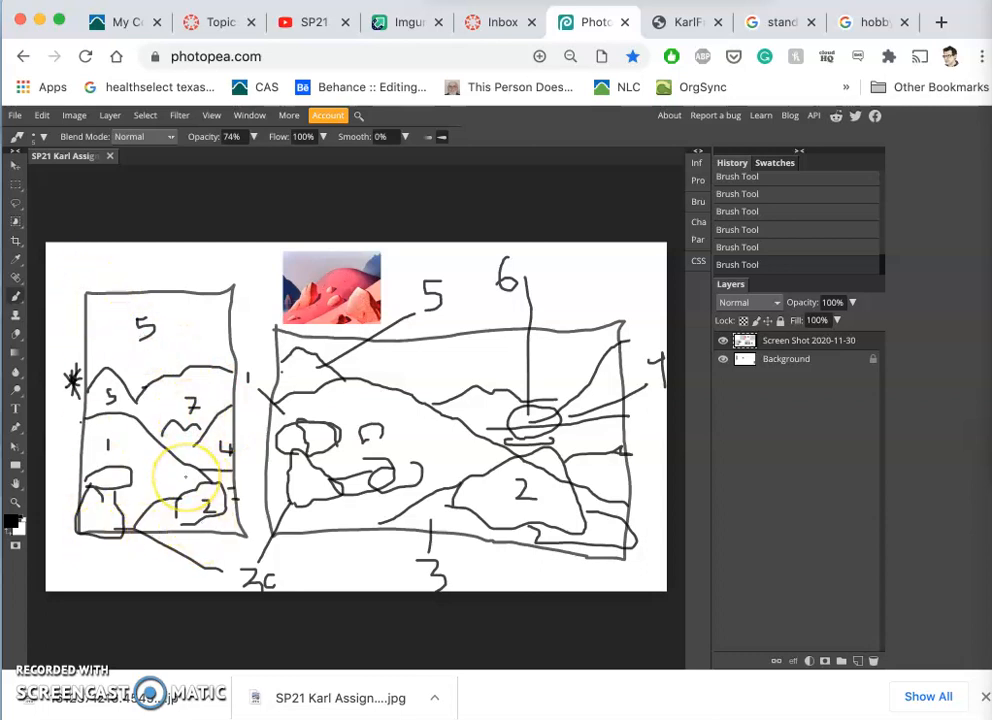
drag(185, 475, 237, 288)
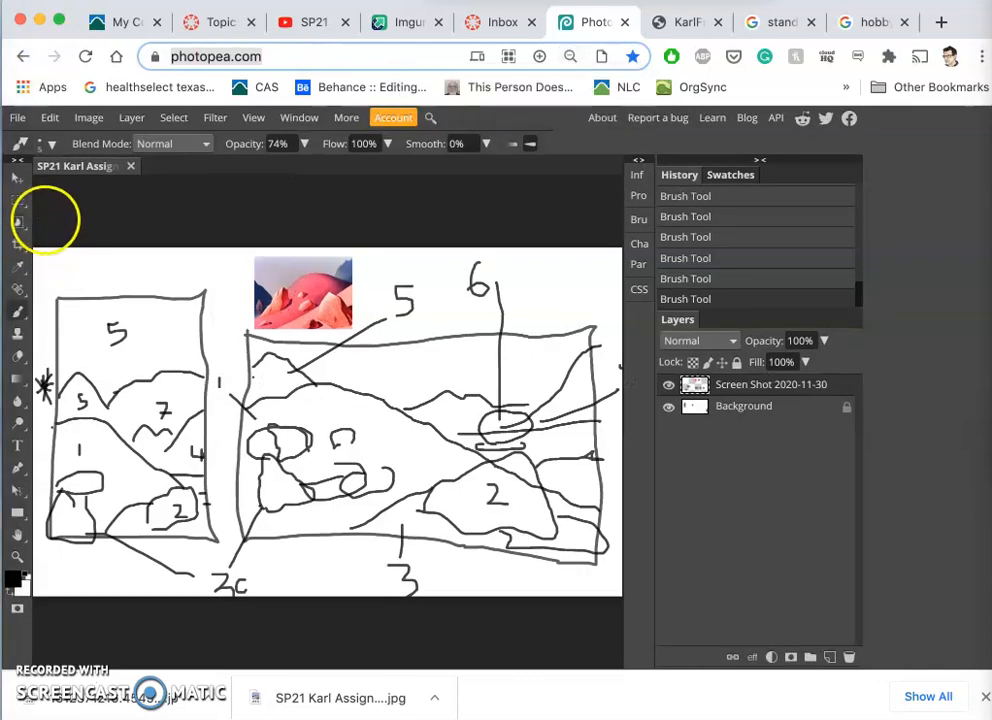
click(18, 221)
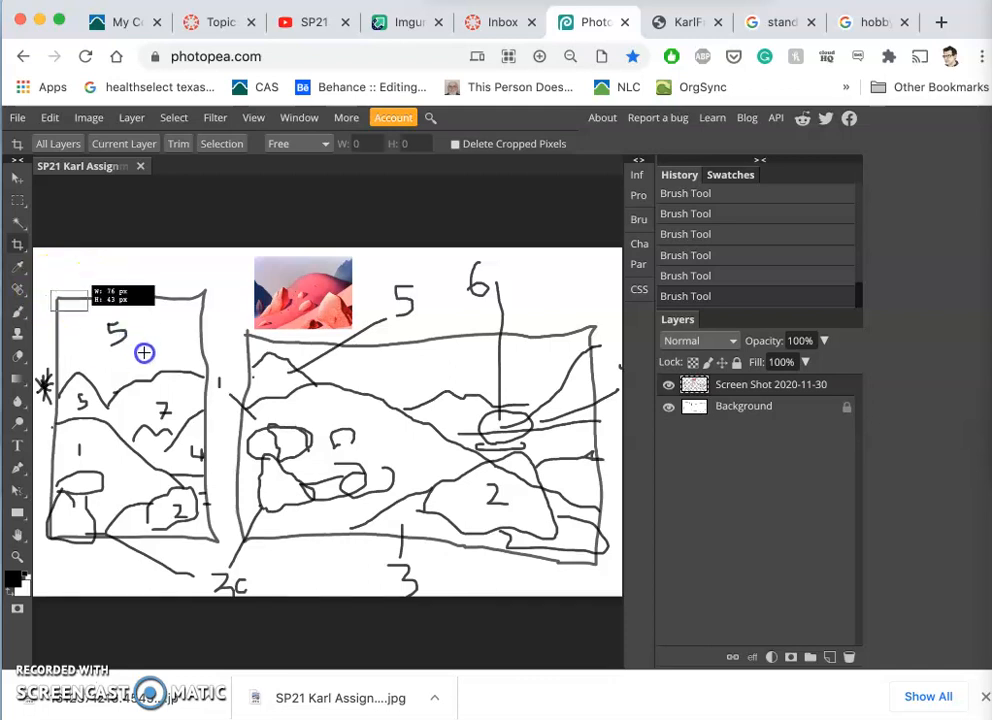
Drag a crop box enclosing the whole tall left panel of the sketch.
drag(144, 353, 218, 551)
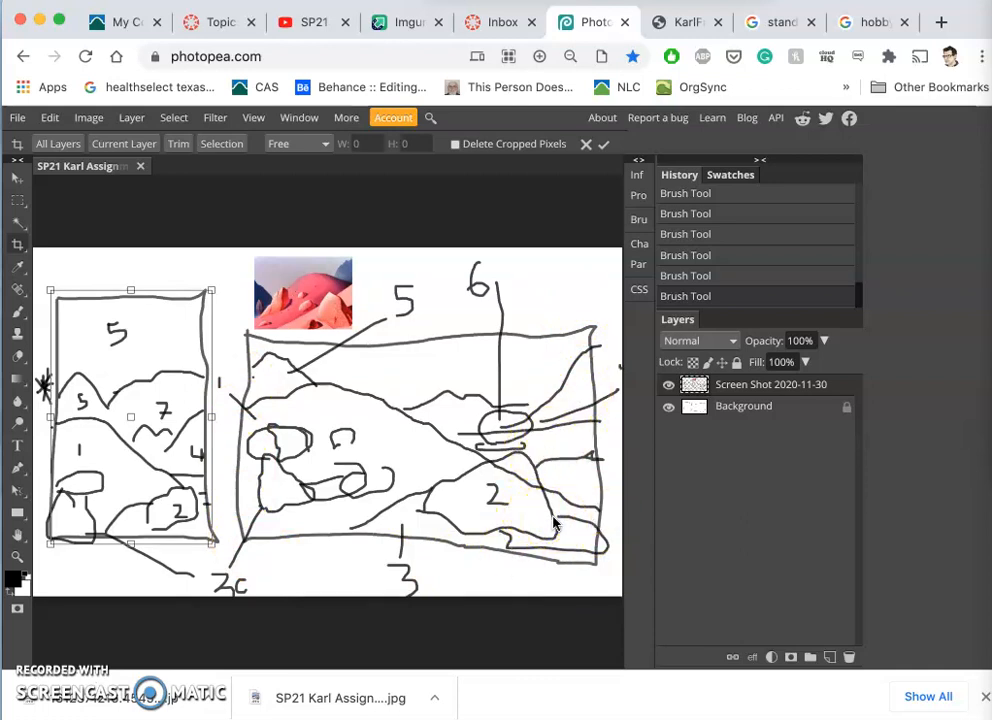
mouse_move(300, 335)
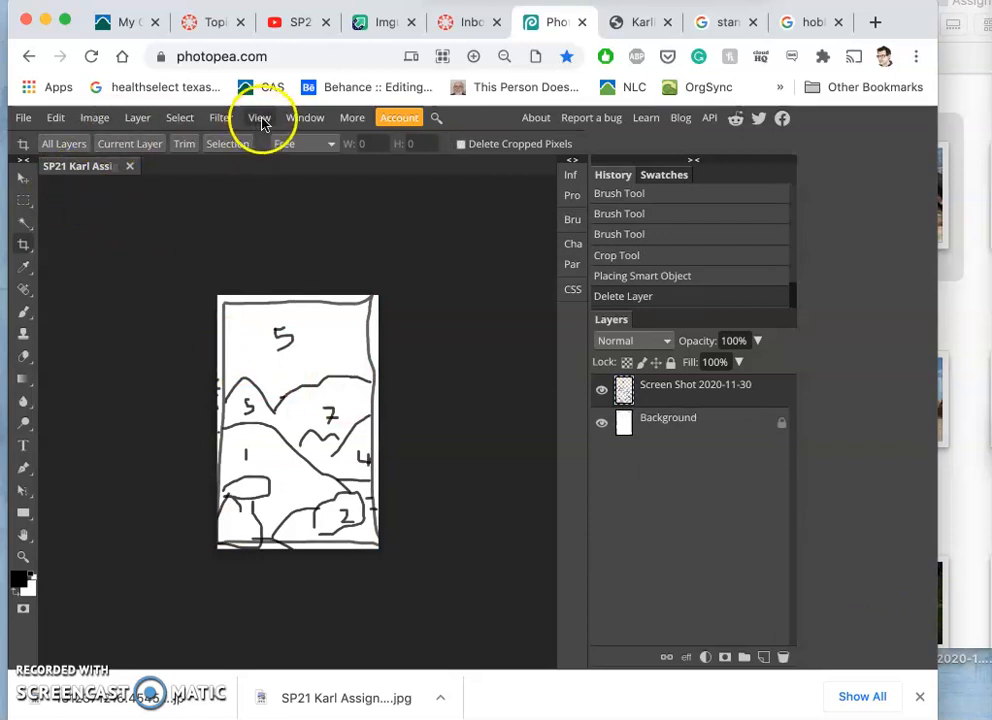
Turn on View > Rulers, then open and dismiss the File menu without choosing anything.
click(259, 117)
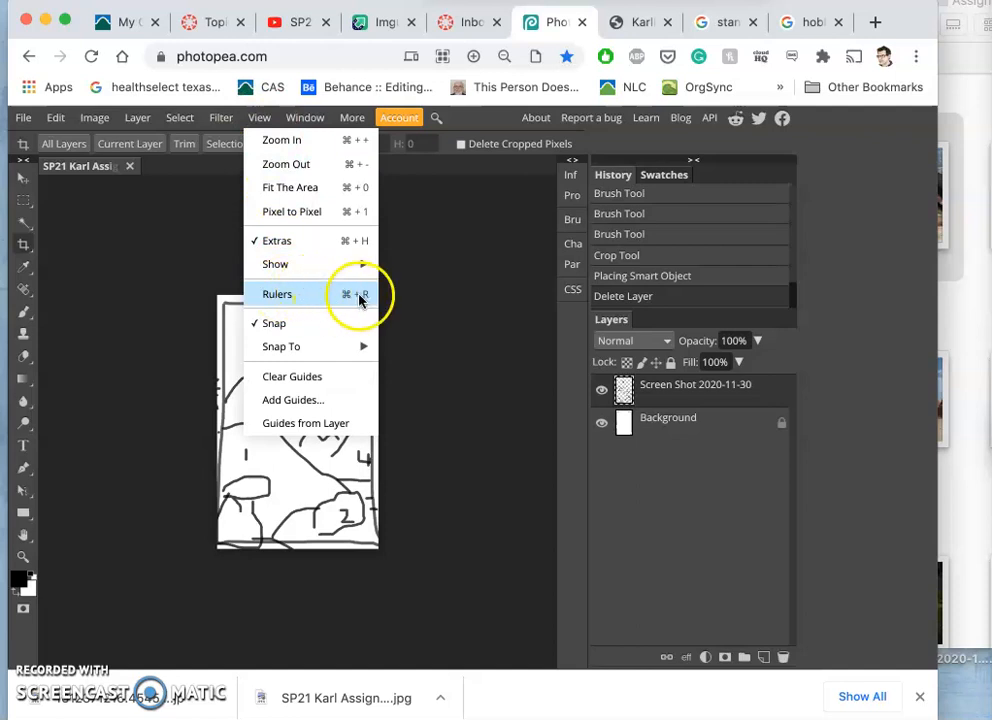
click(277, 293)
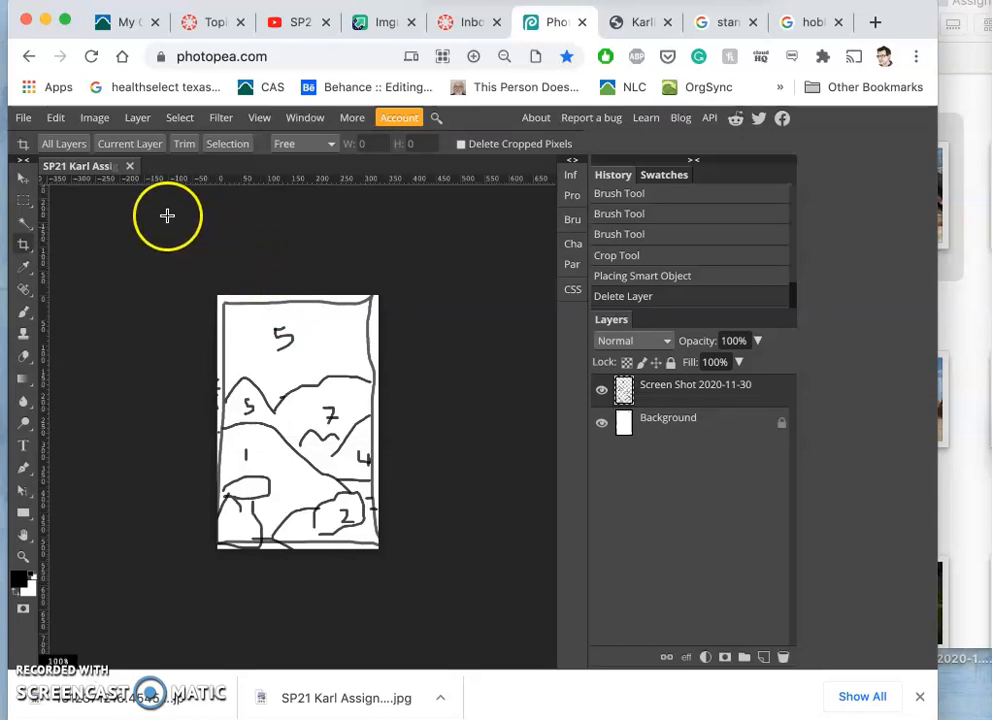
click(23, 117)
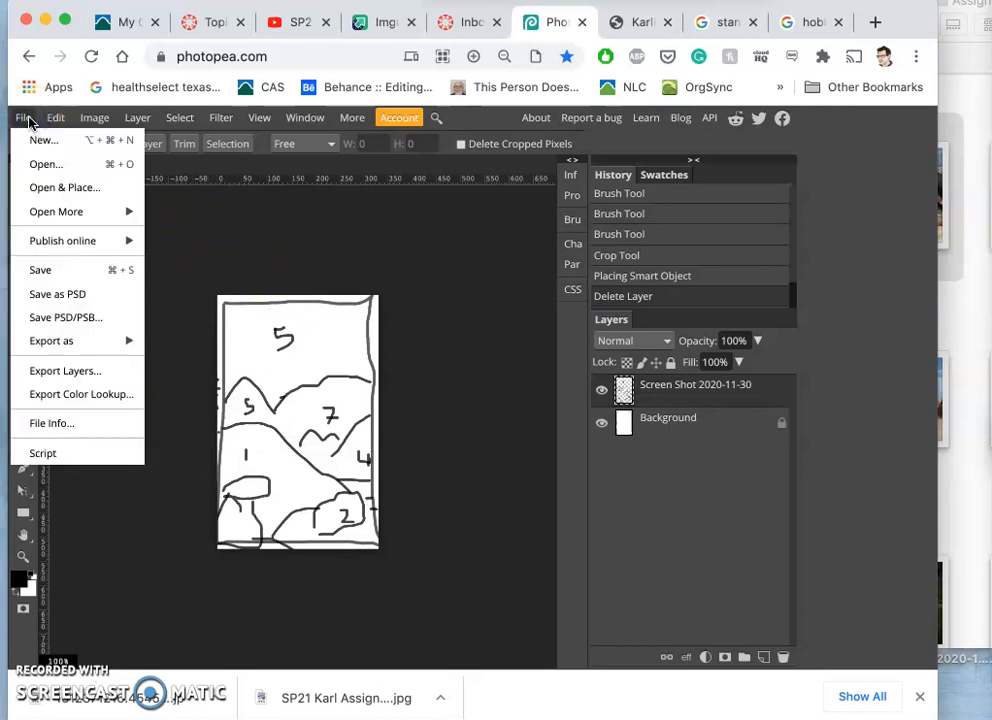
click(171, 193)
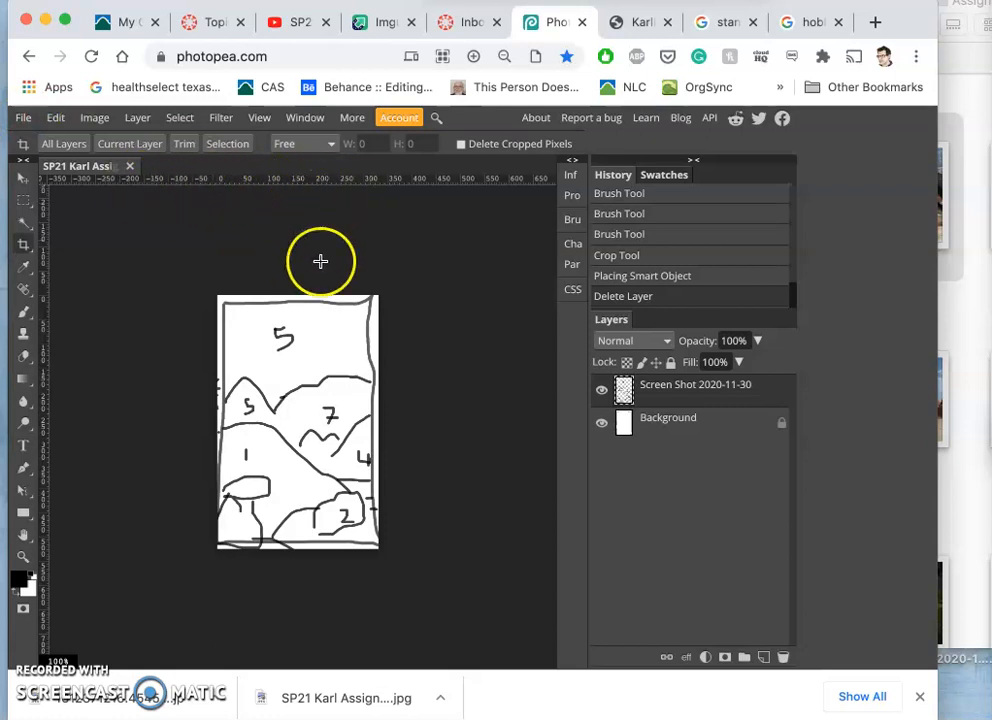
mouse_move(341, 252)
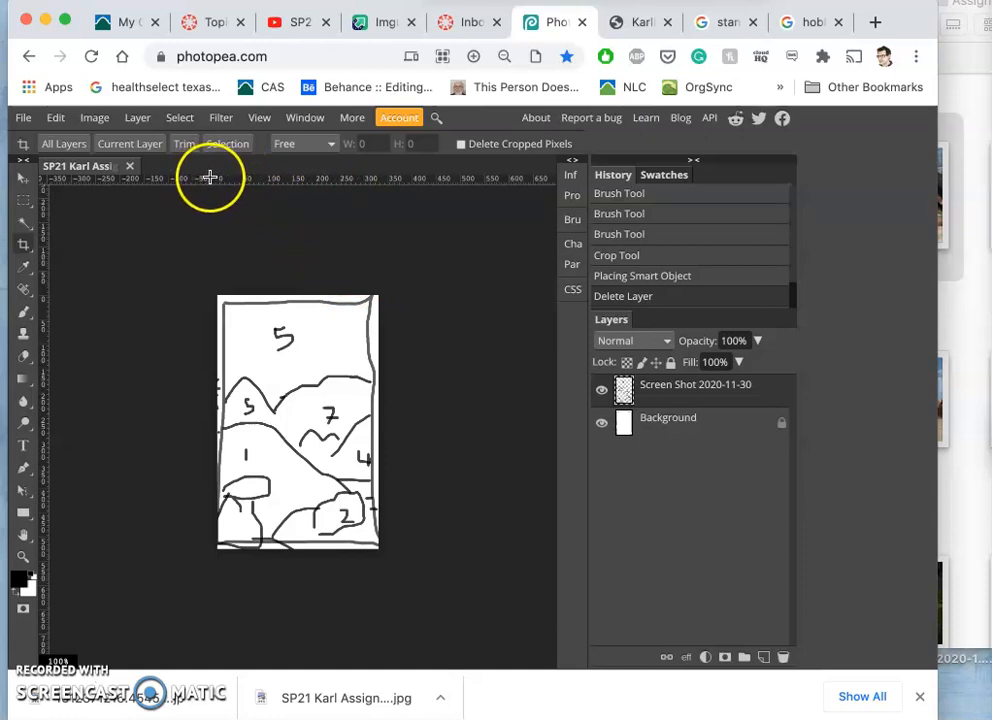
mouse_move(357, 178)
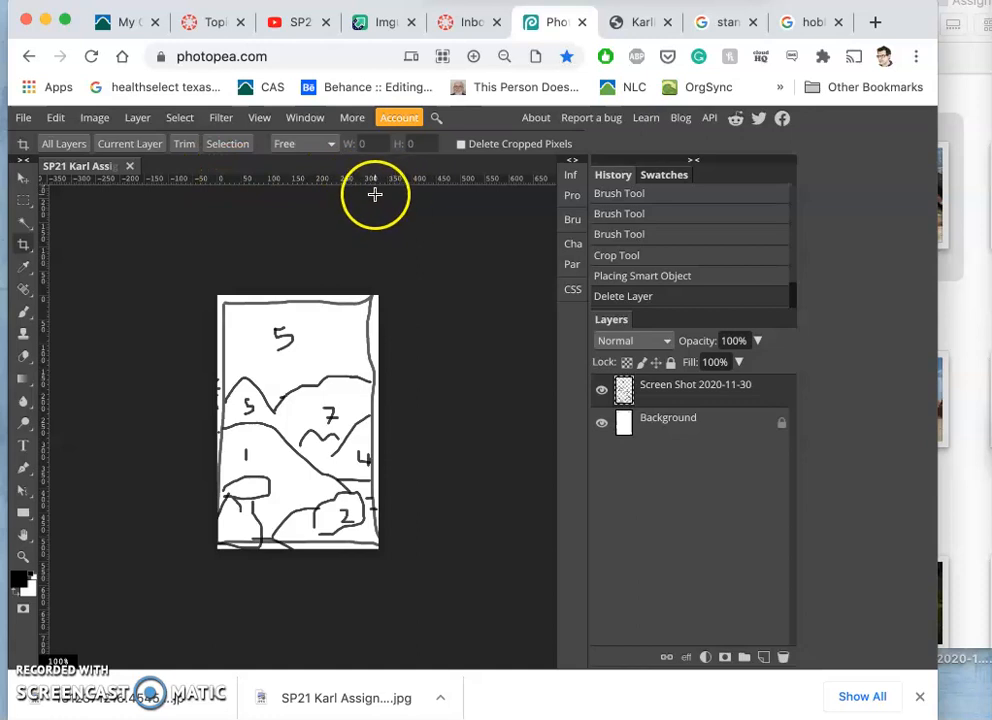
mouse_move(362, 186)
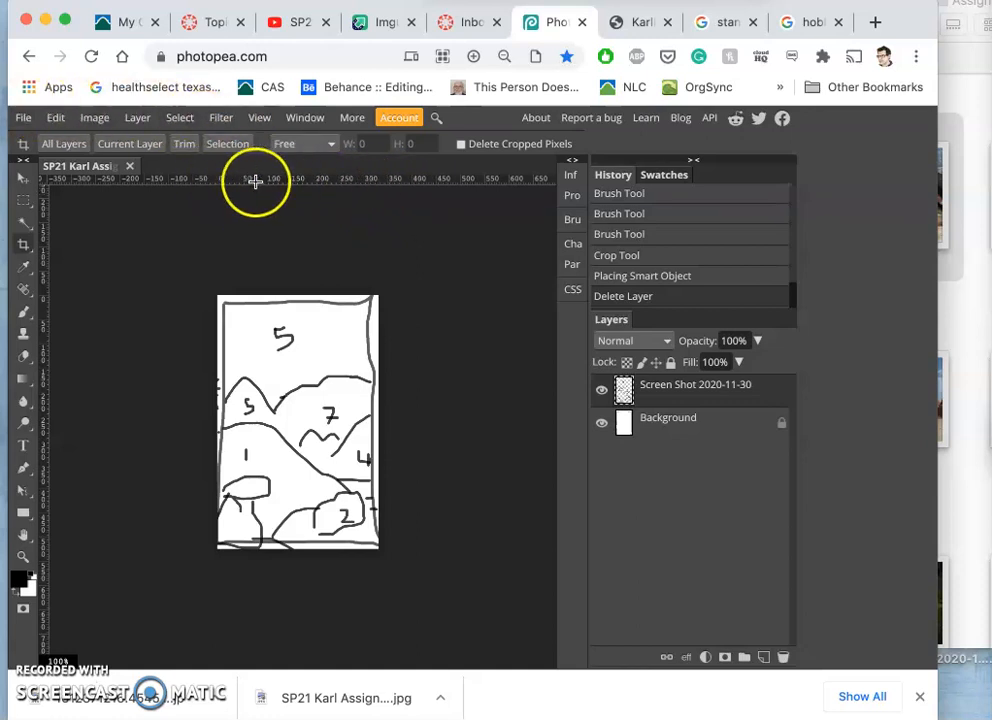
click(22, 117)
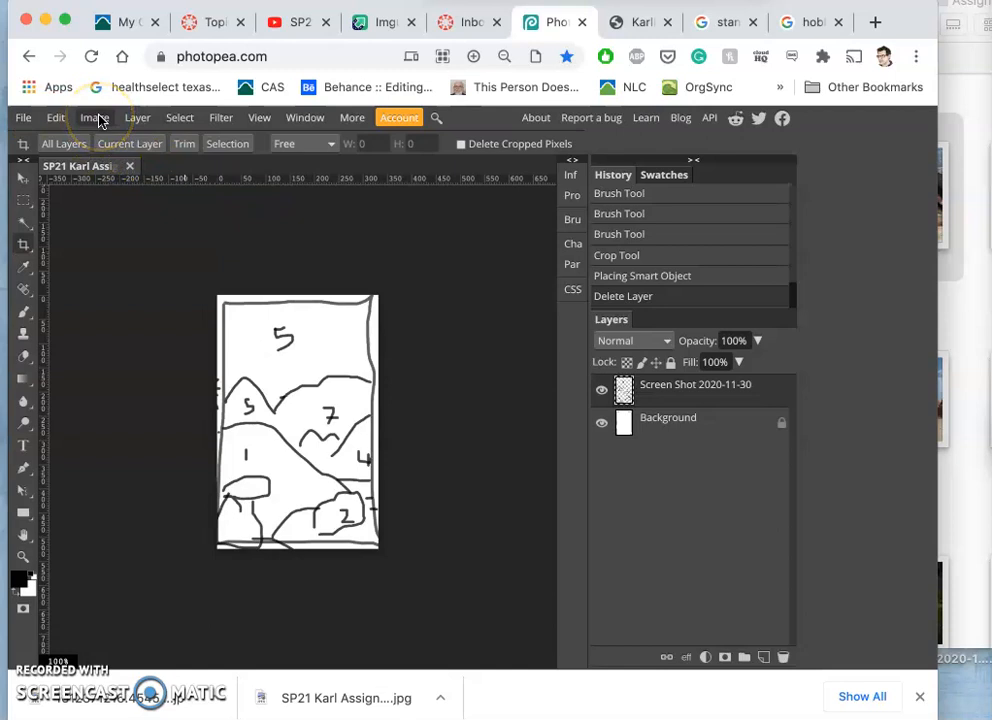
In Image Size, measure in inches, set width to 8, and toggle resampling off.
click(94, 117)
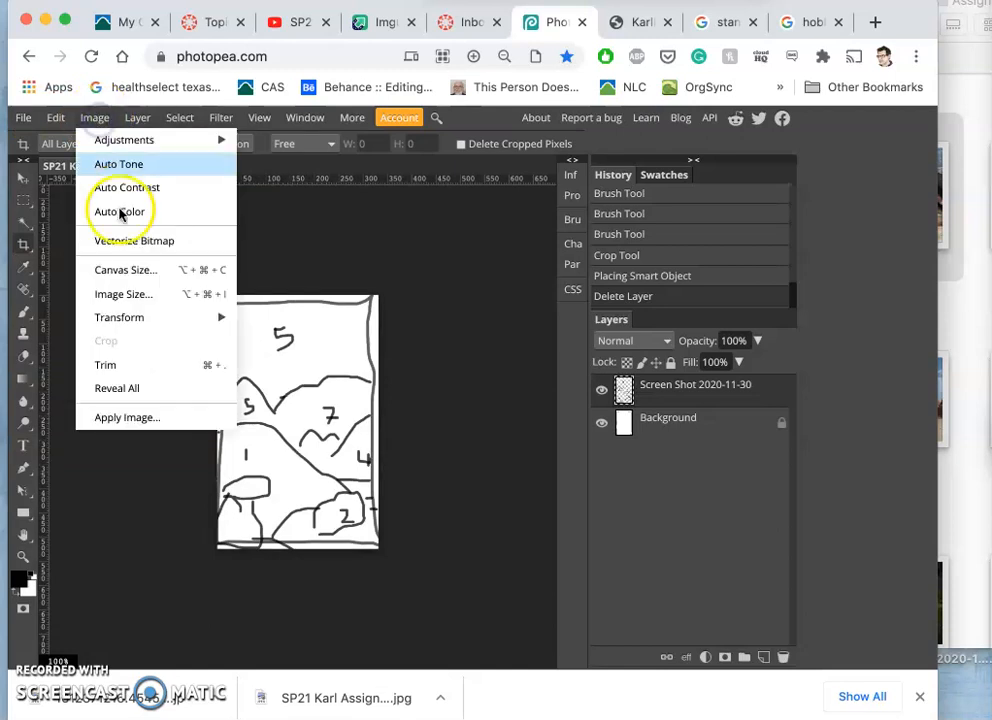
click(123, 293)
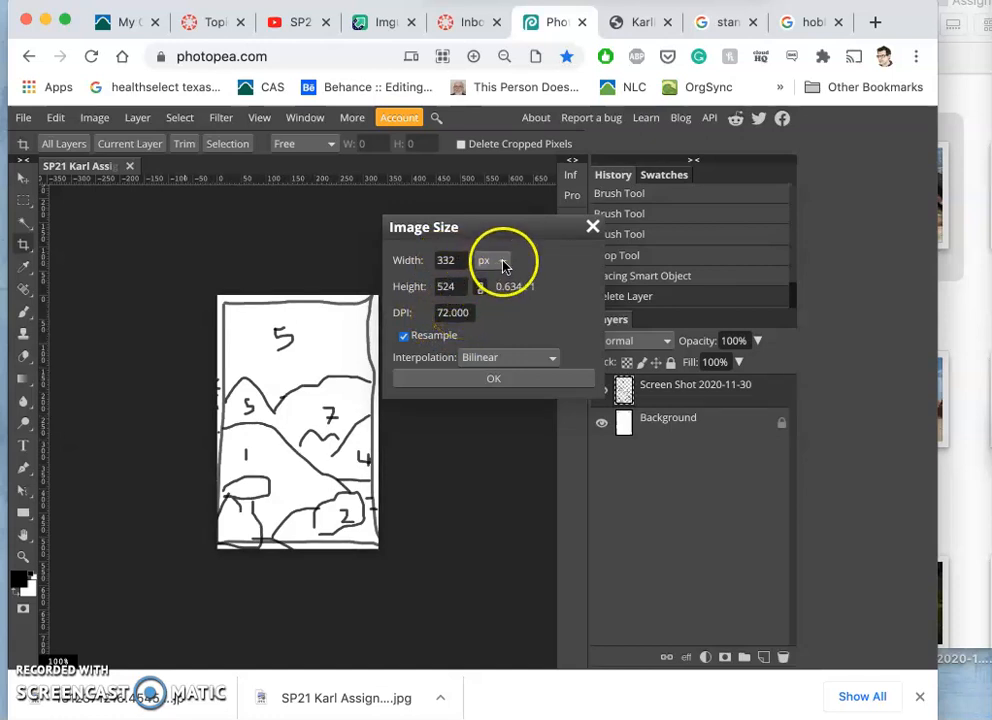
click(490, 260)
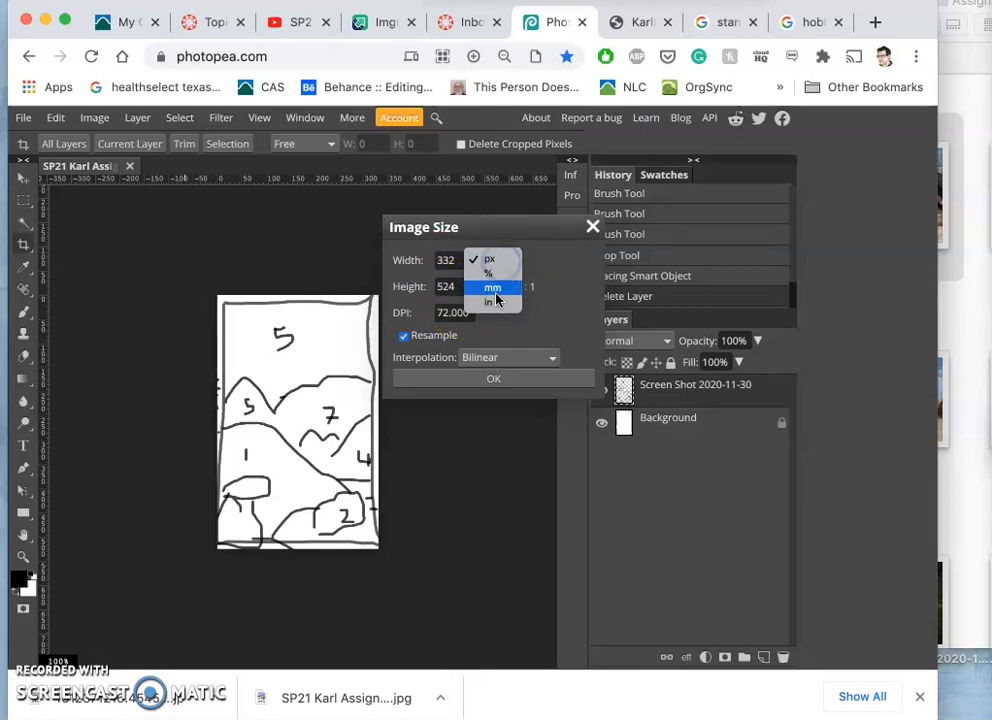
click(491, 300)
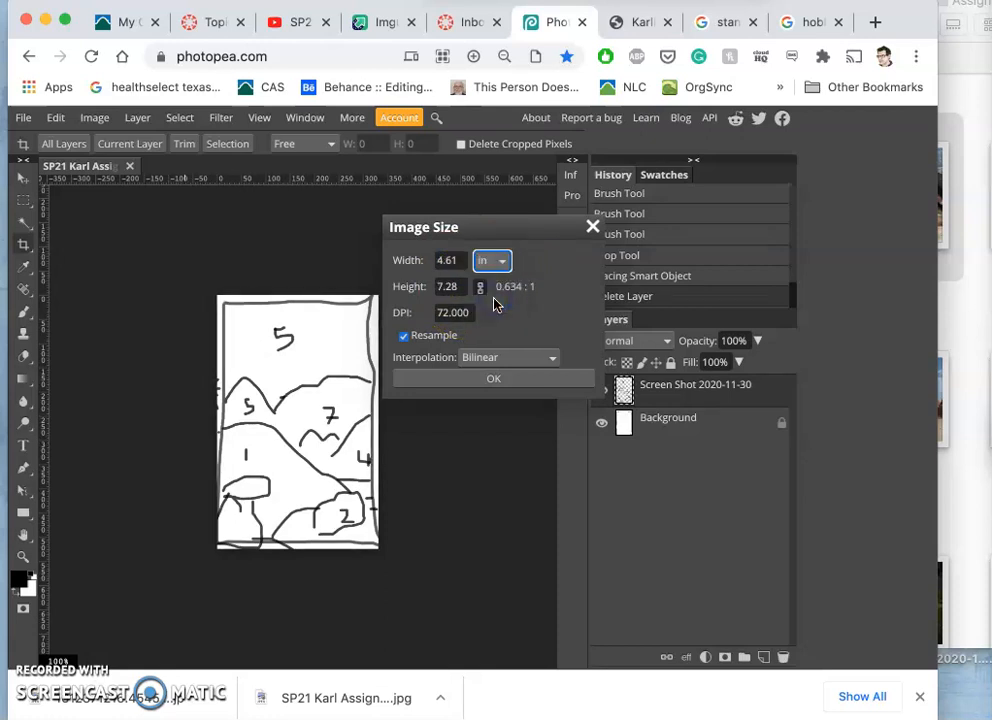
click(447, 260)
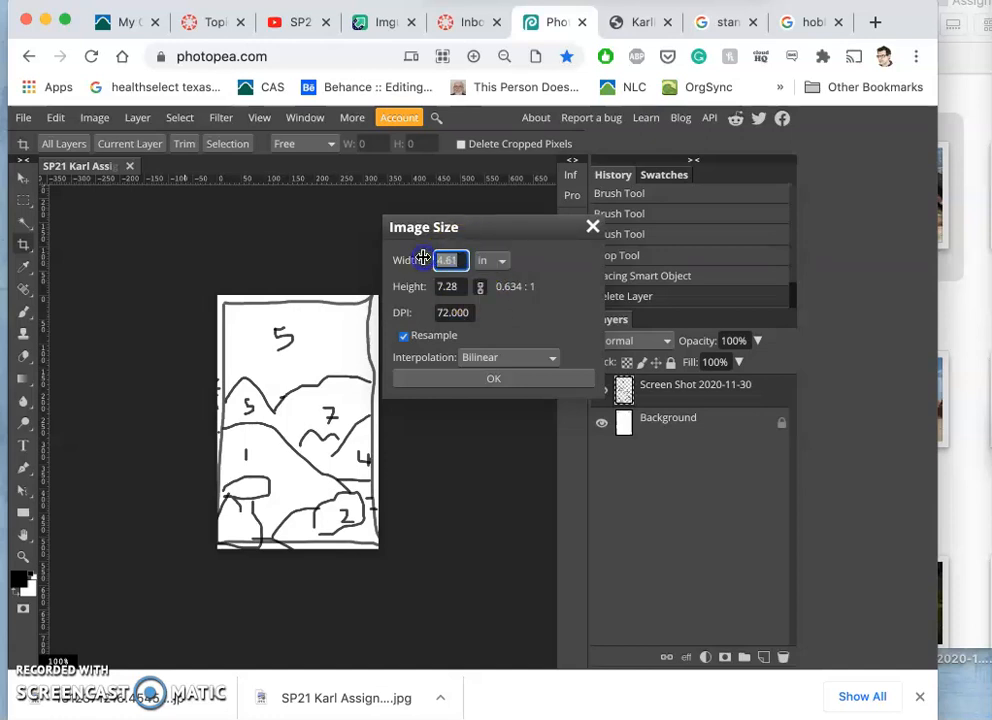
text(8.00)
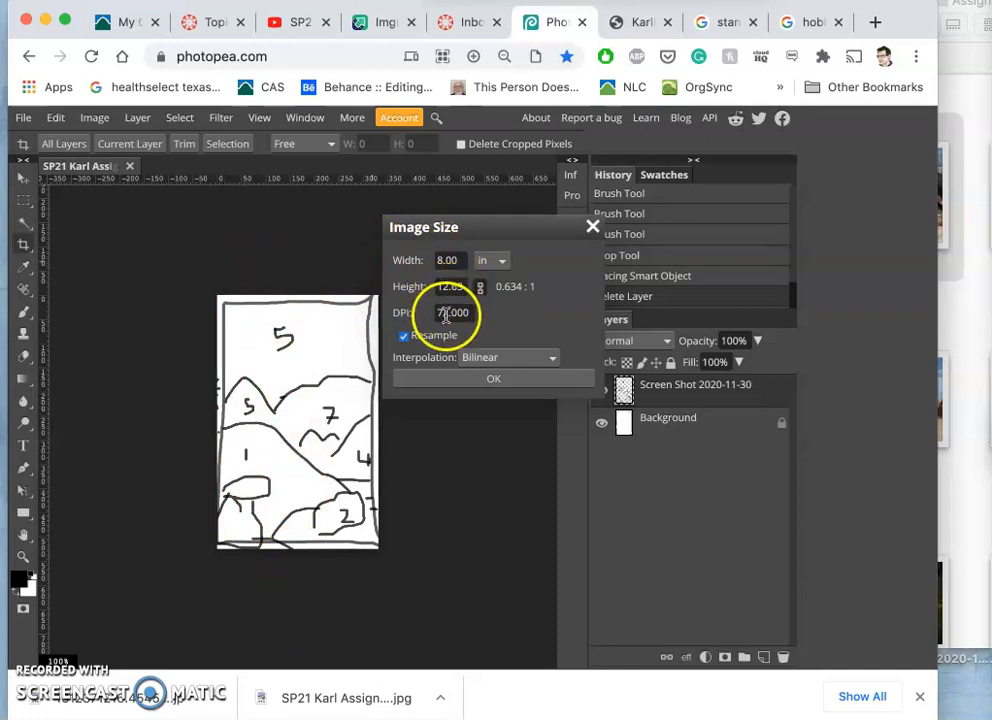
click(404, 335)
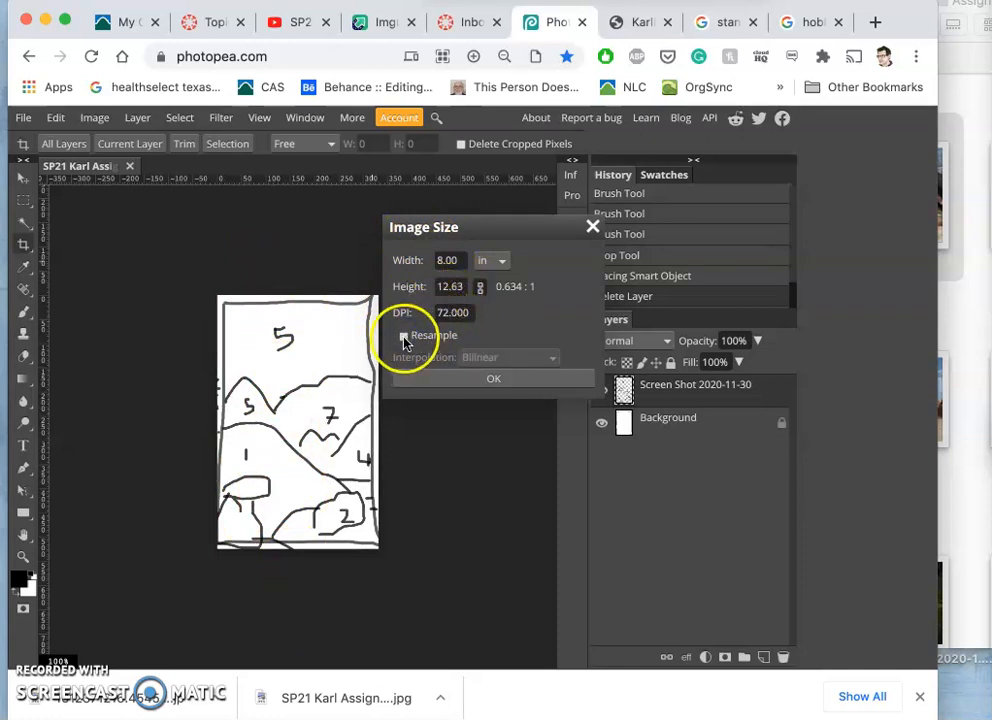
click(404, 335)
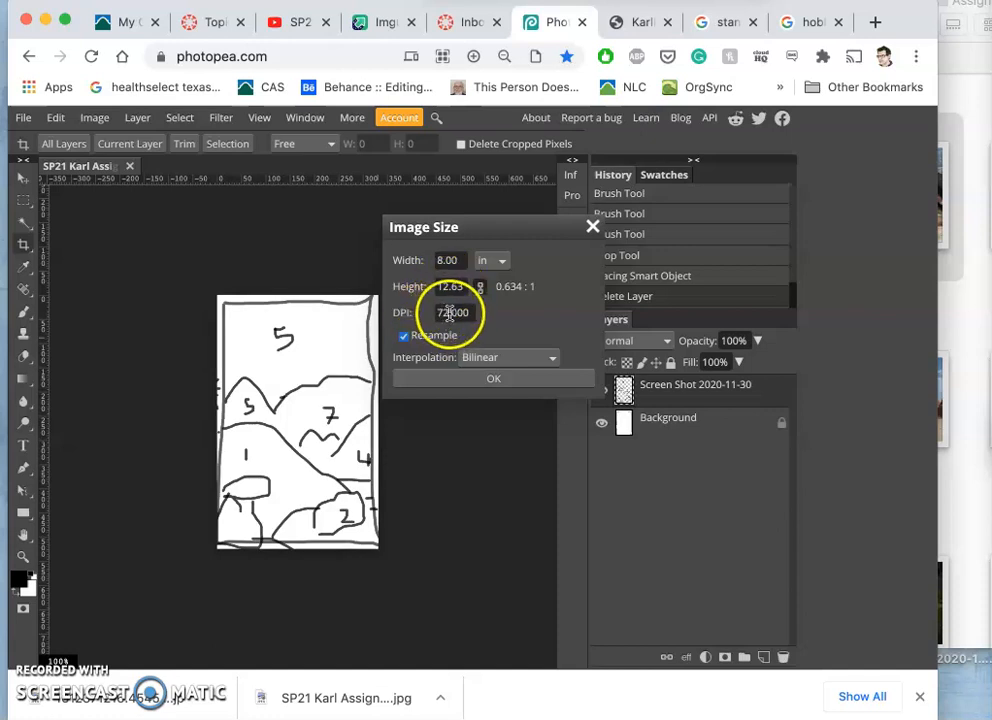
click(450, 312)
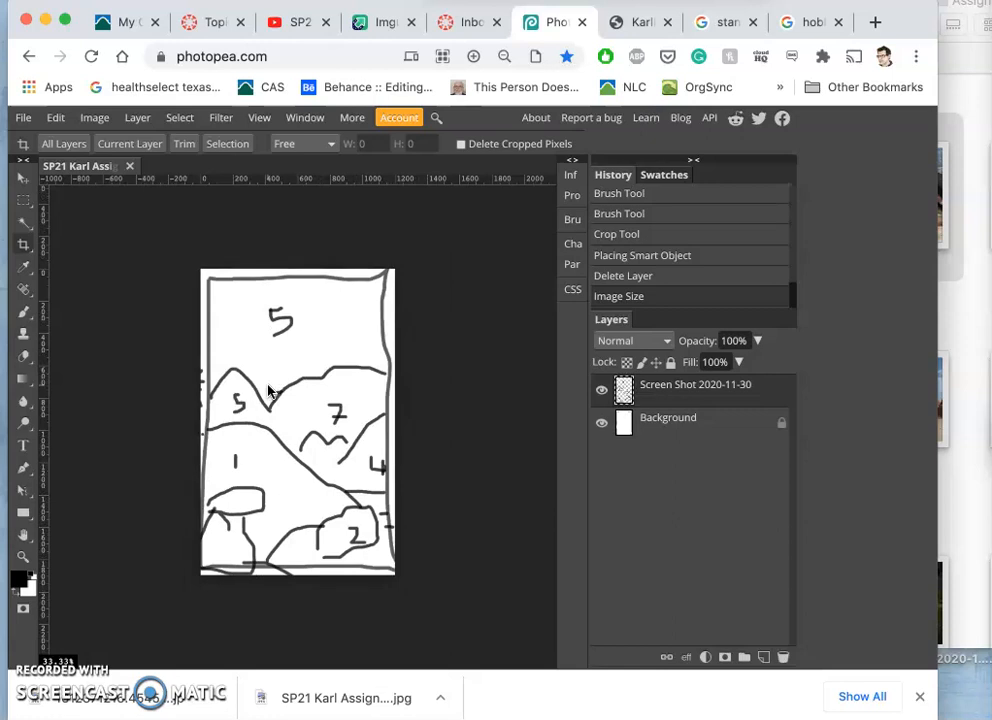
Reapply Image Size at 150 DPI, keeping 8 by 12.63 inches.
click(94, 117)
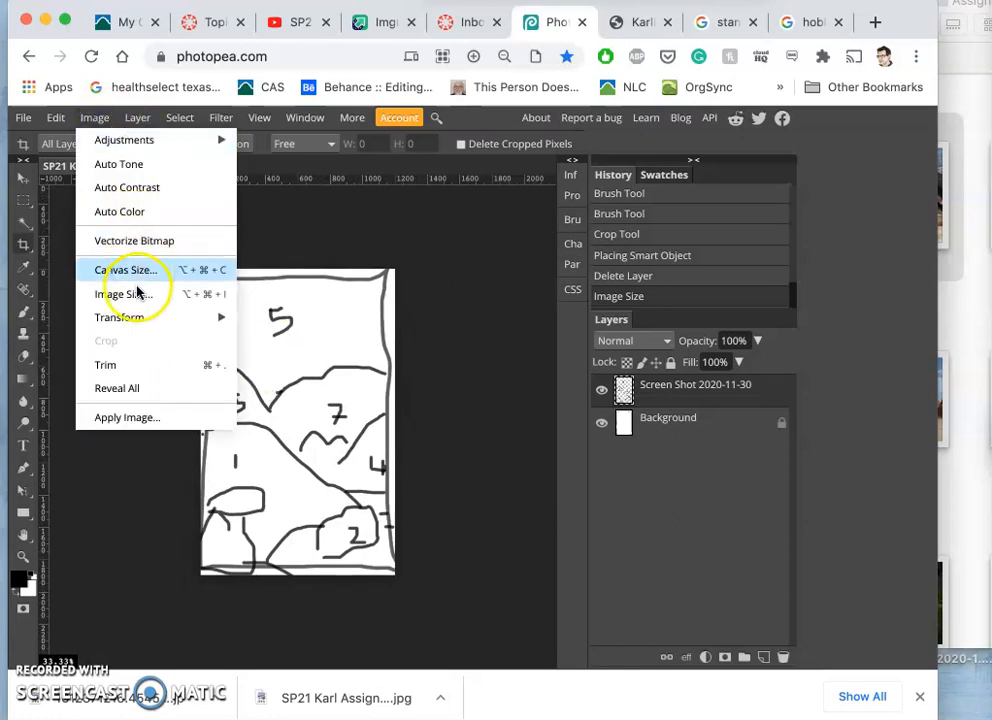
click(123, 293)
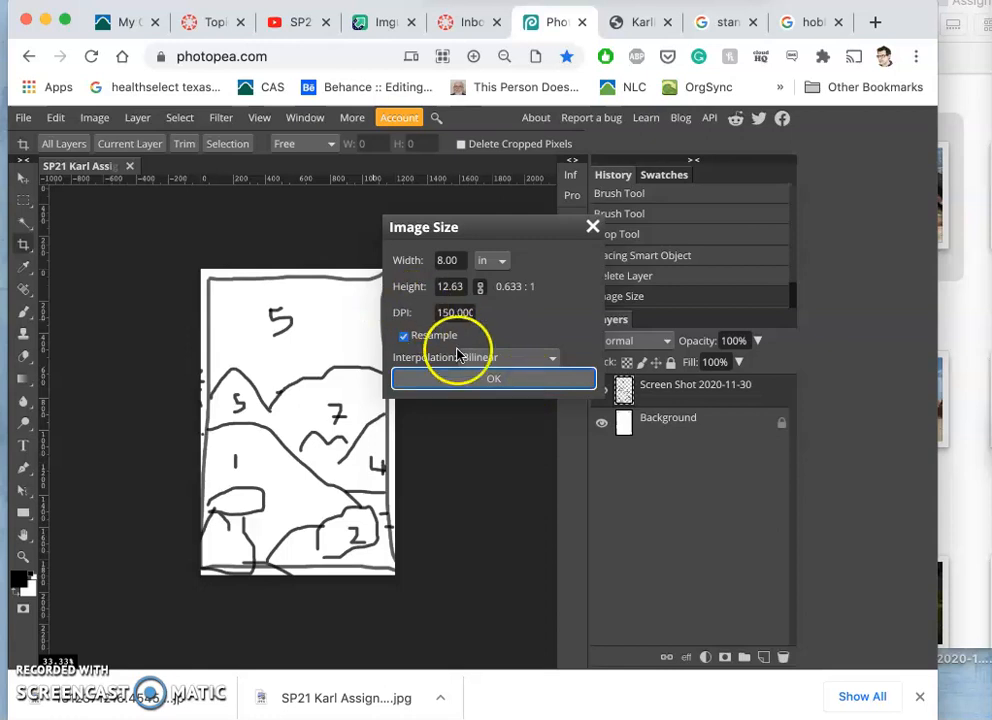
click(493, 378)
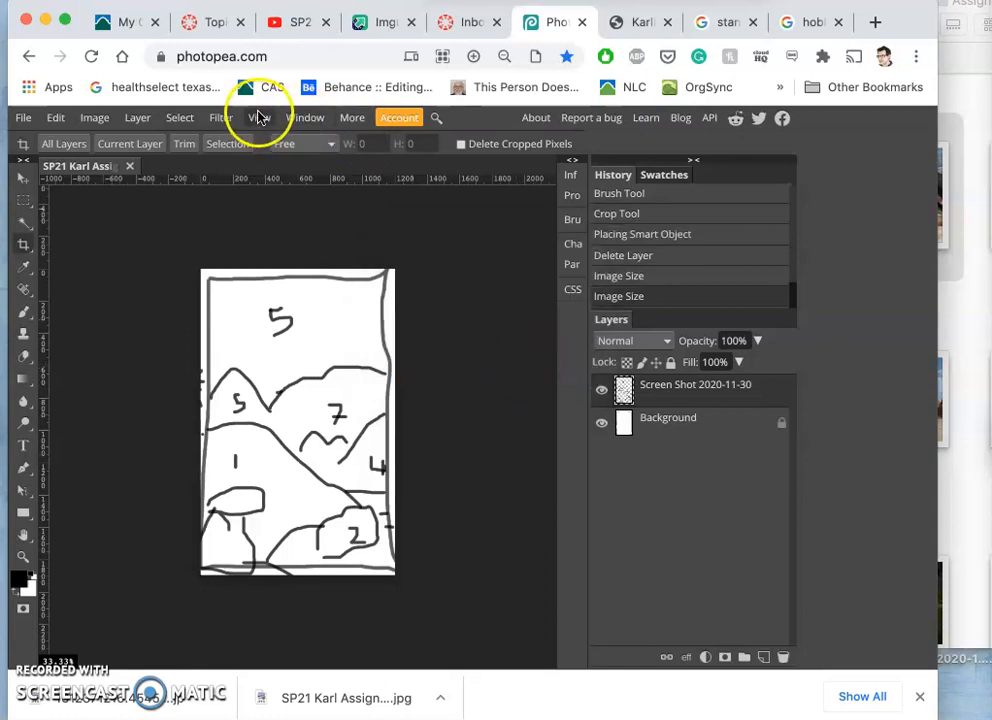
View the sketch Pixel to Pixel and scroll to the hills and numbers.
click(259, 117)
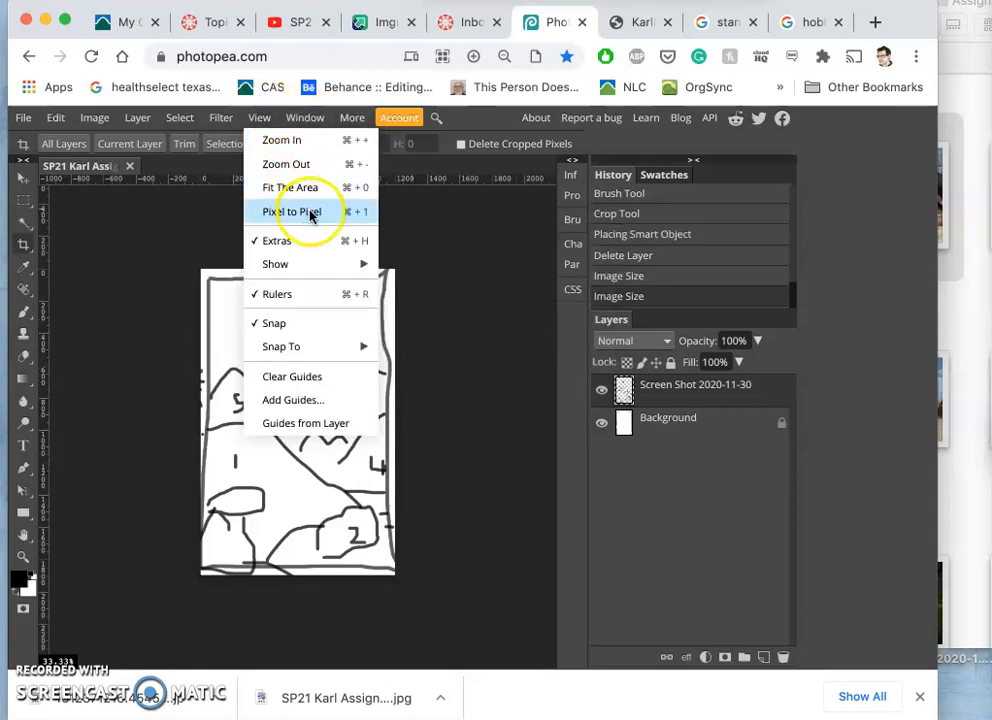
mouse_move(275, 263)
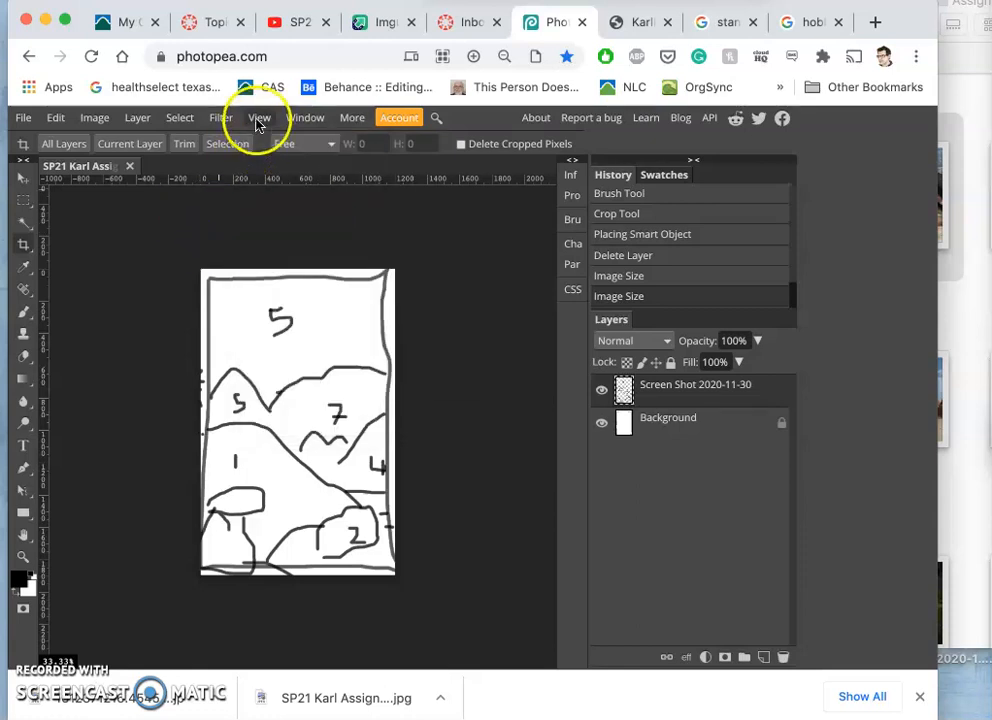
click(259, 117)
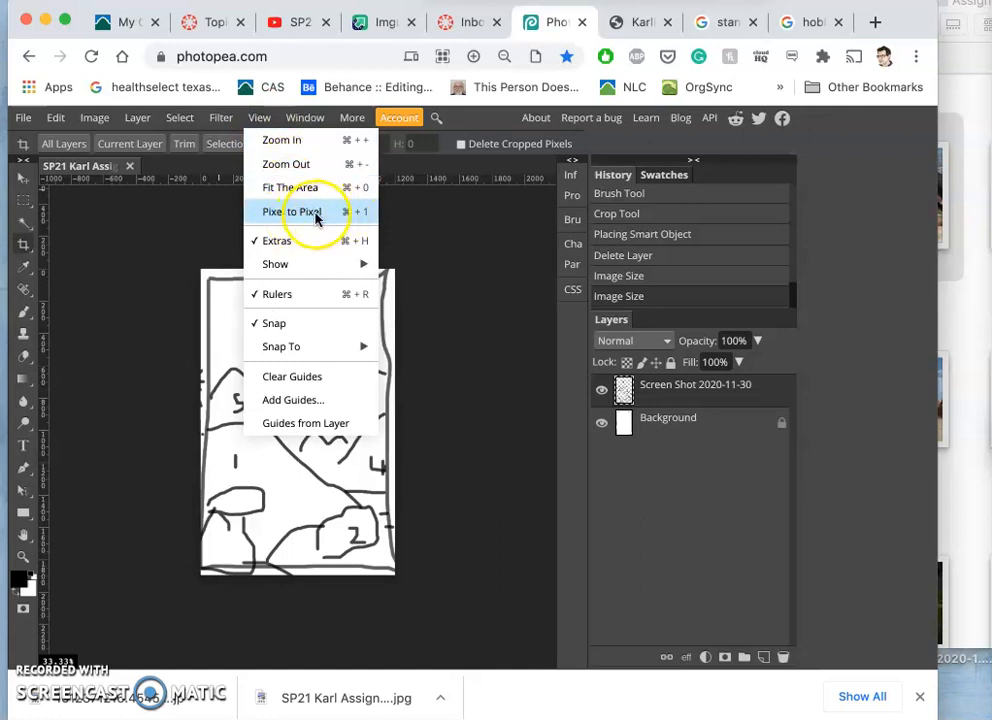
click(290, 211)
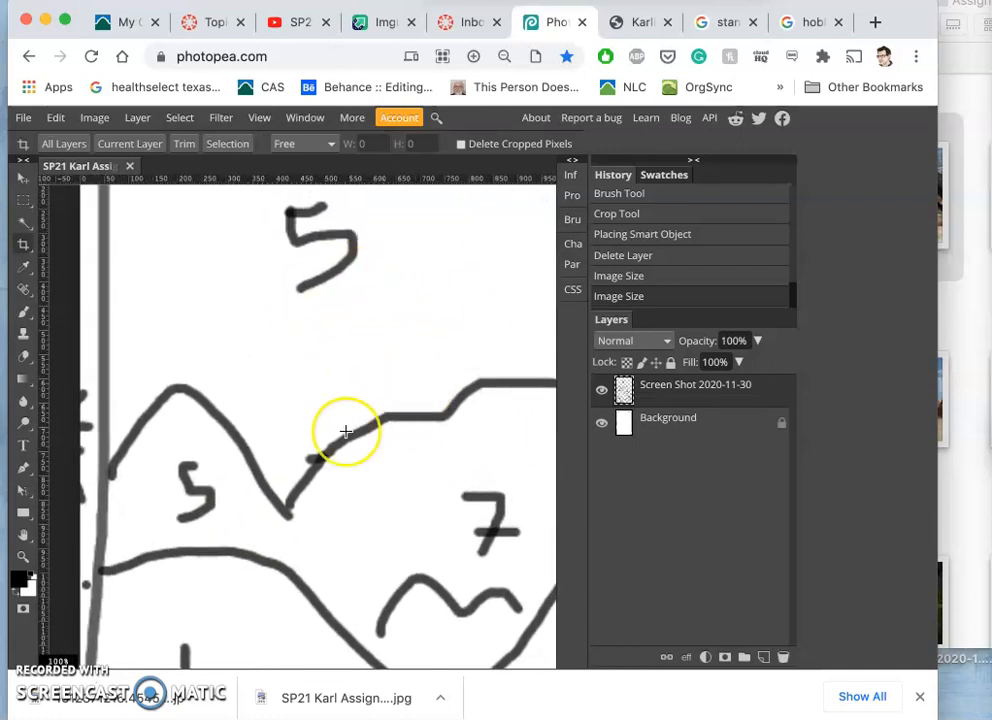
scroll(down, 3)
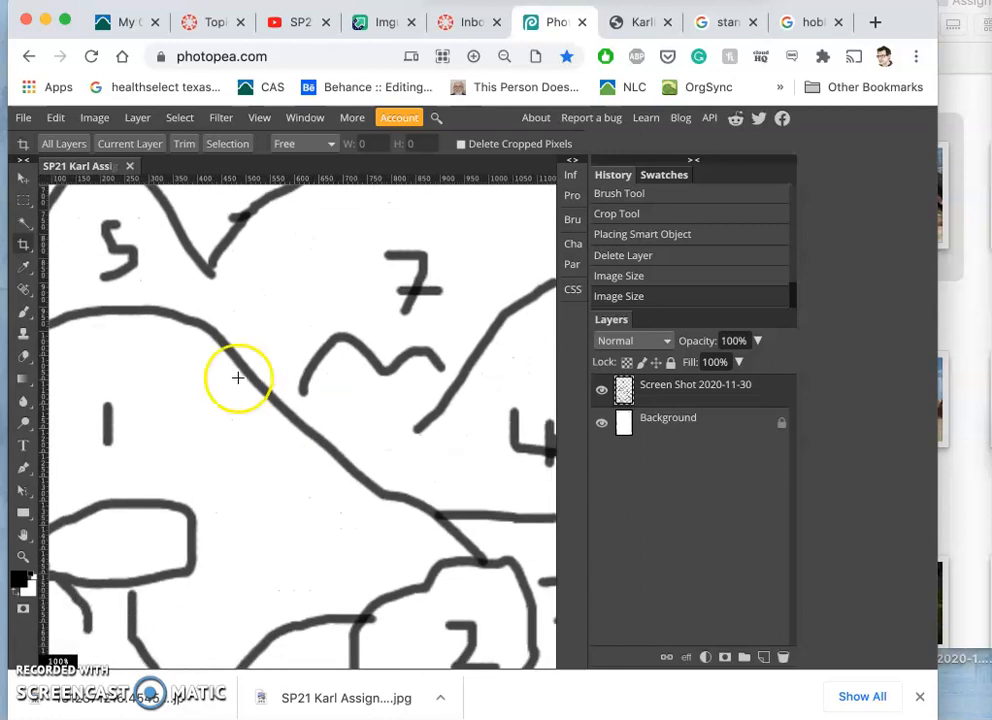
mouse_move(472, 449)
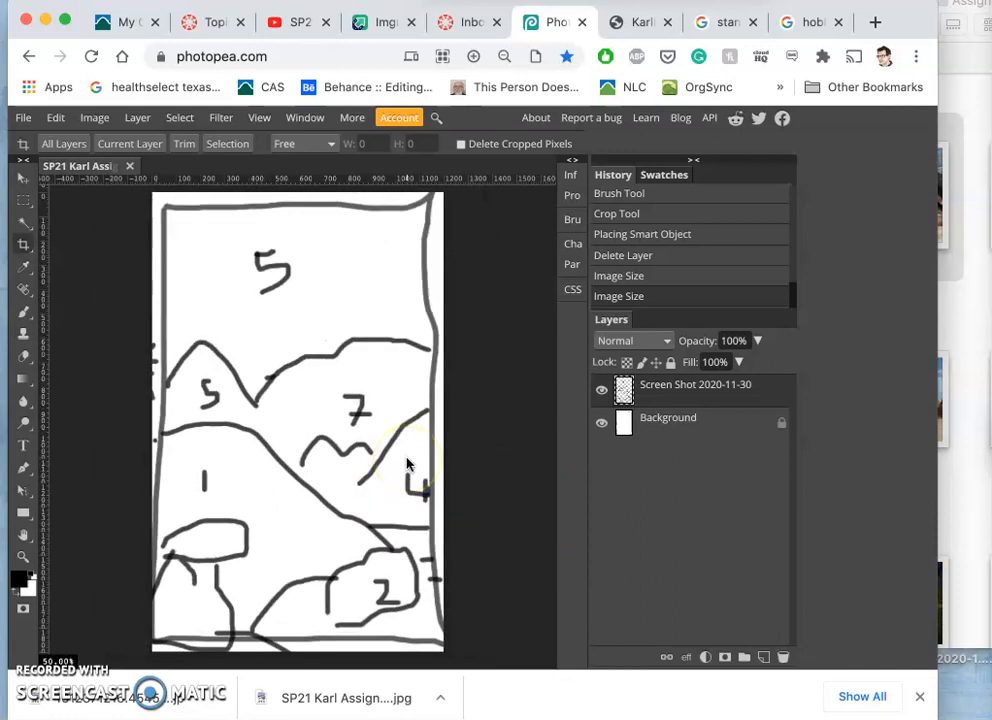
mouse_move(45, 125)
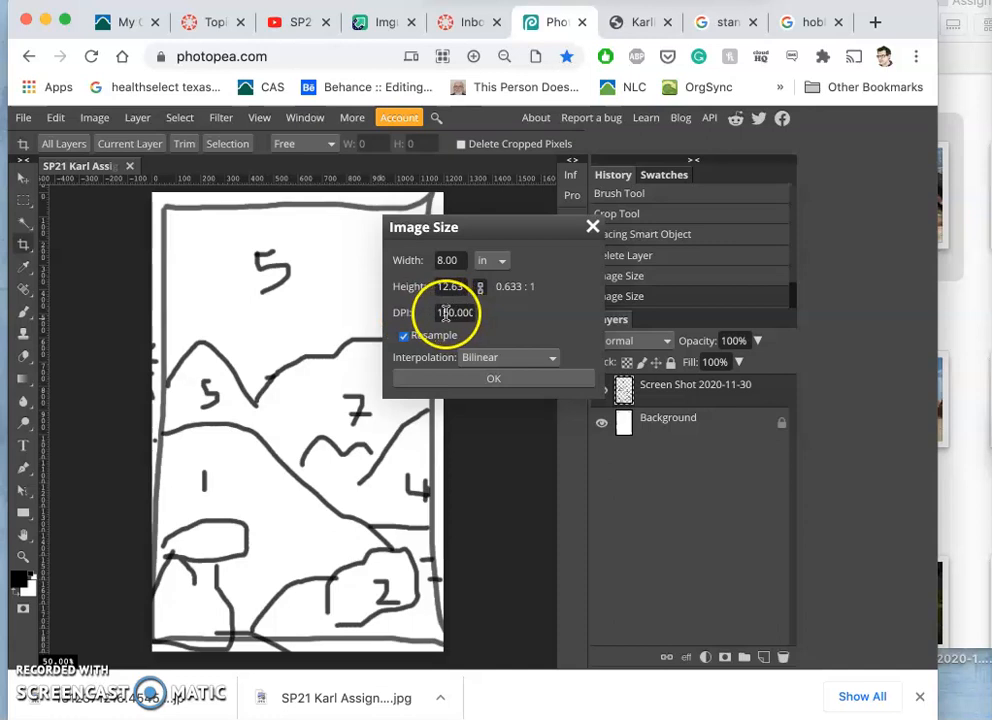
Enter 350 DPI in the resolution field, leaving 8 by 12.63 inches unapplied.
click(454, 312)
text(350.000)
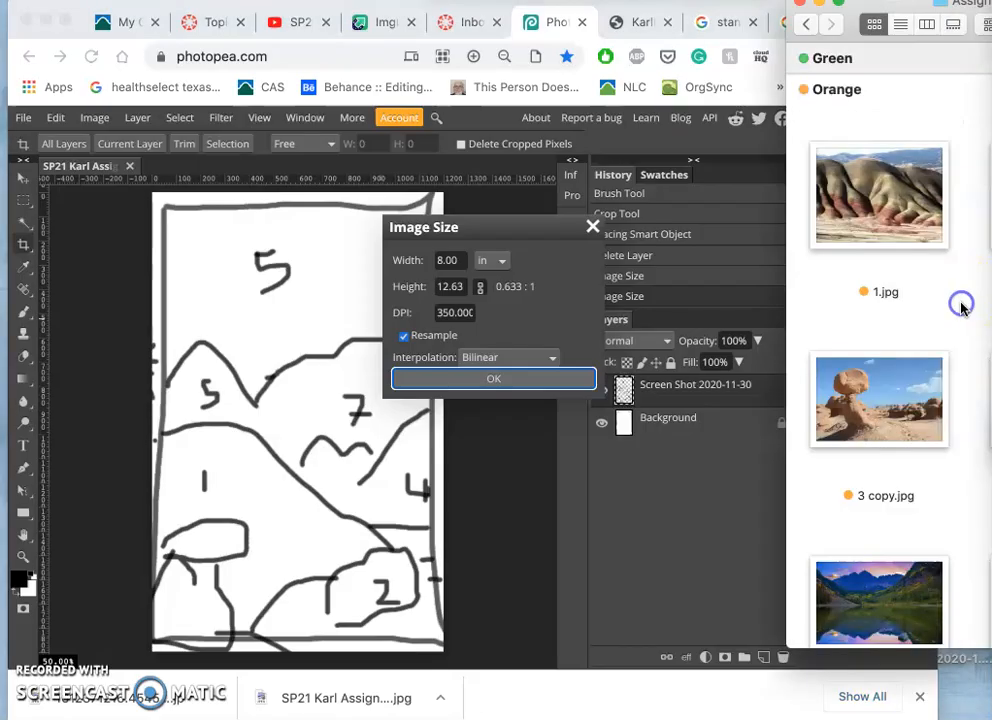
Open the print-resolution notes screenshot from the digital art course folder.
scroll(down, 3)
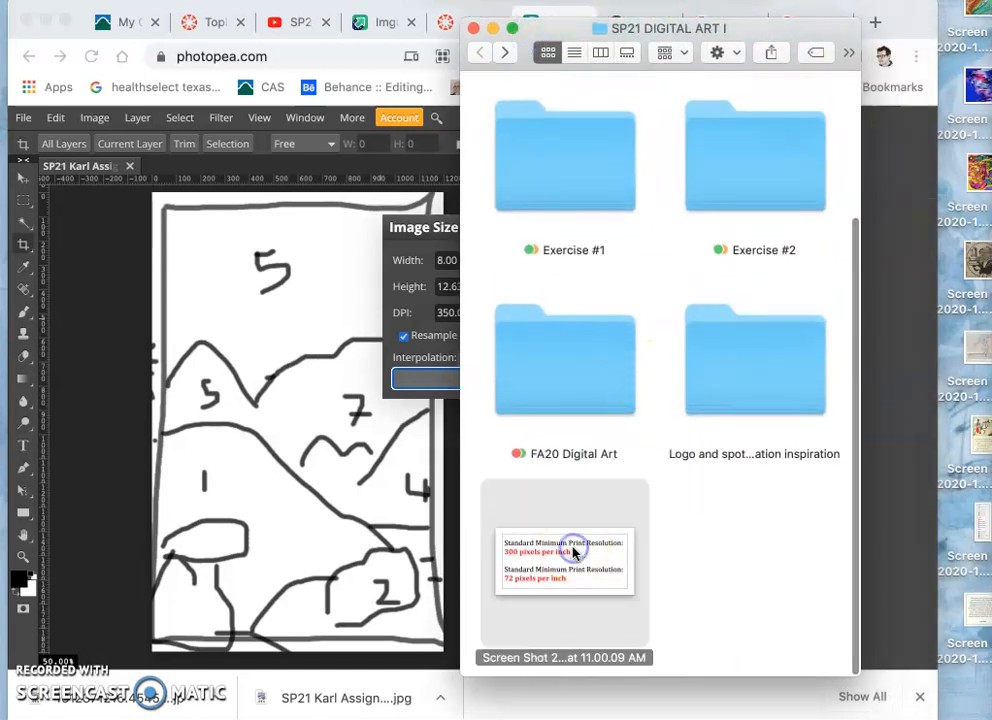
double_click(564, 557)
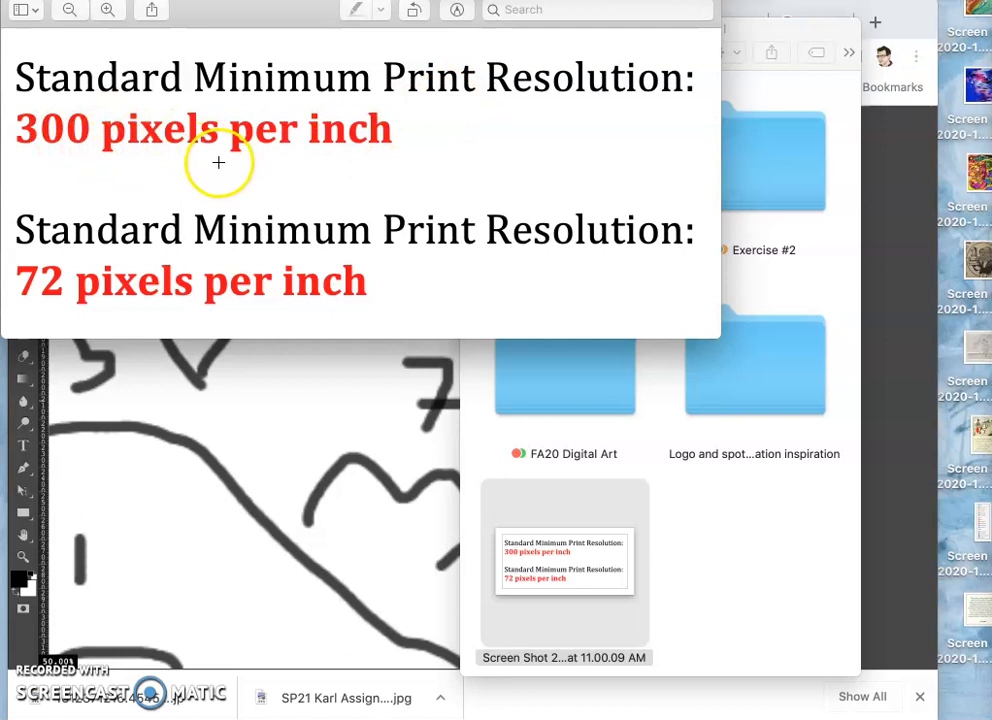
mouse_move(312, 232)
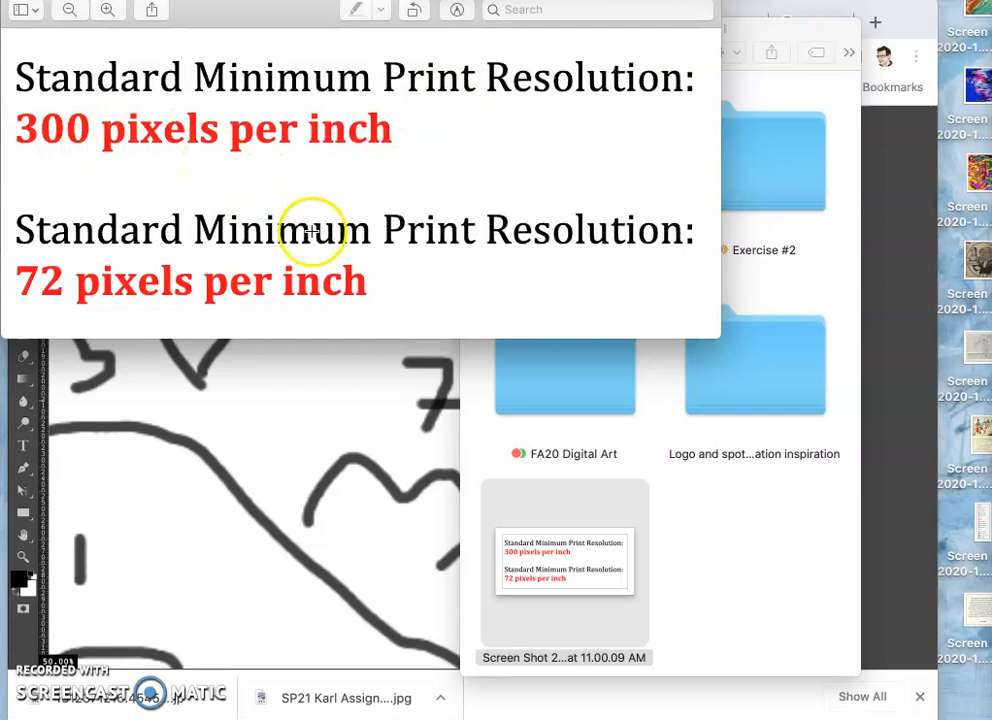
mouse_move(431, 211)
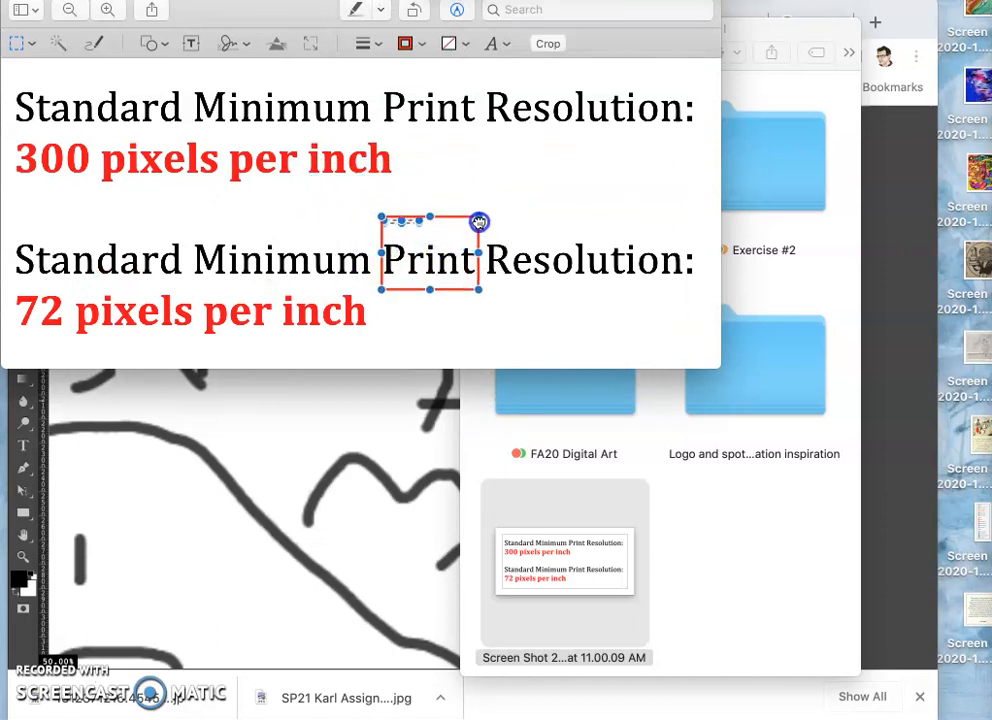
Fill the markup box over 'Print' with white and add a text box.
click(449, 43)
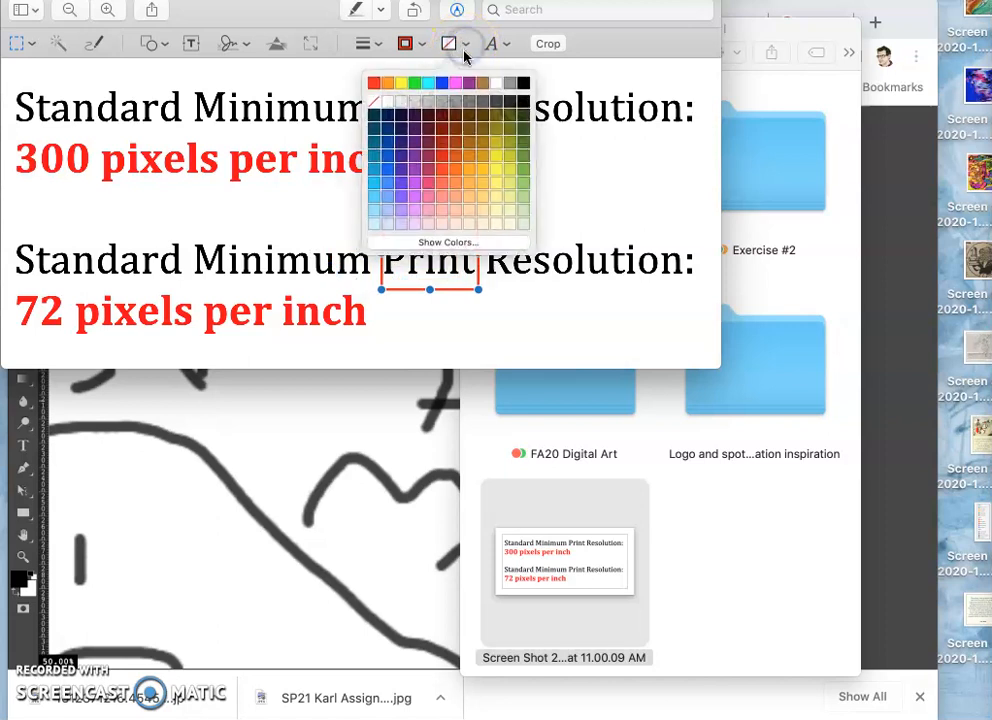
click(406, 43)
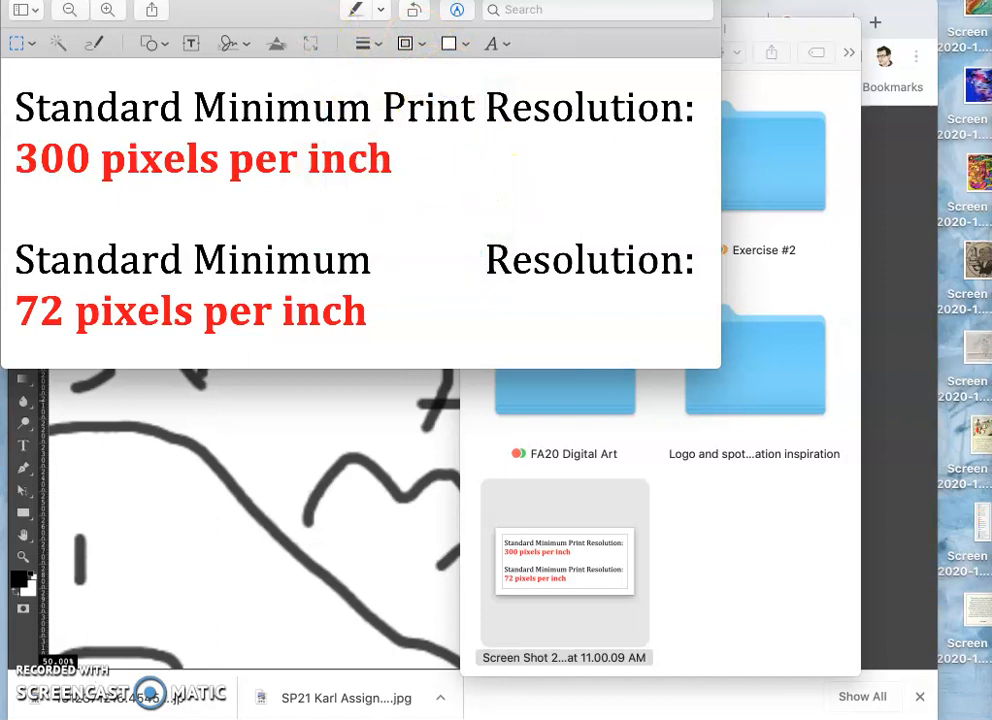
click(326, 128)
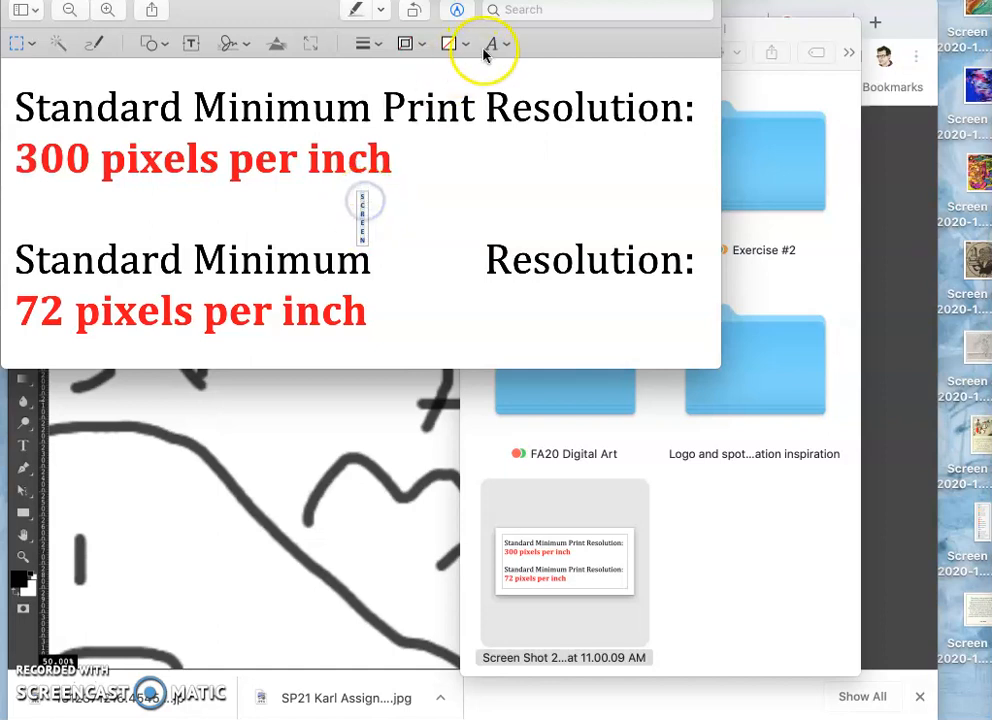
Widen the SCREEN text box so it fits one line and set its size to 62 pt.
click(492, 44)
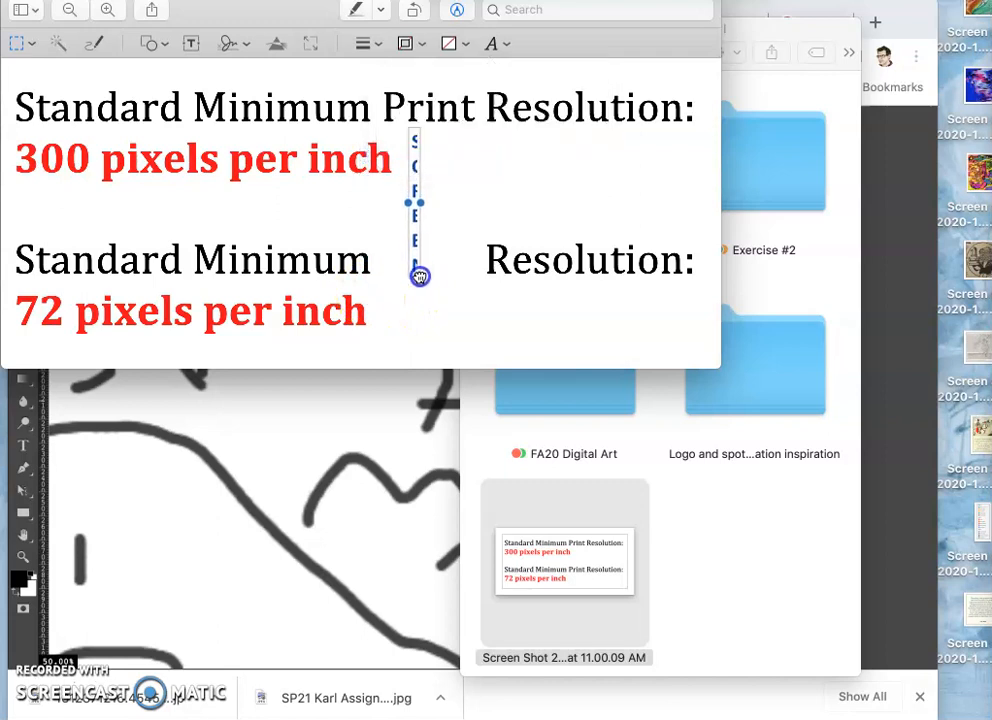
drag(419, 276, 555, 206)
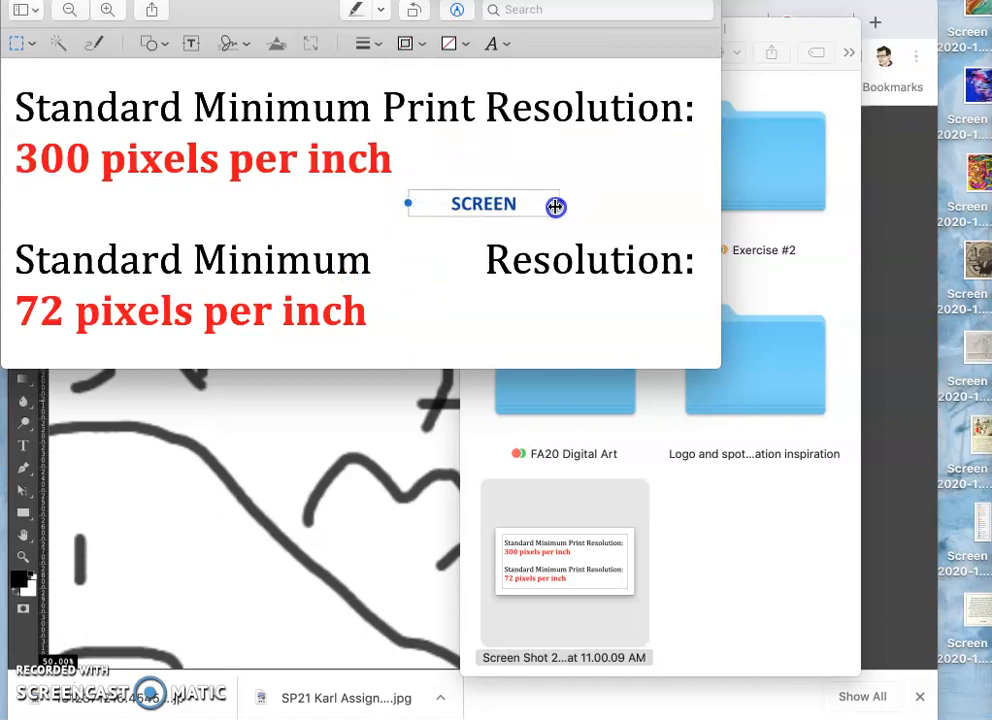
click(491, 43)
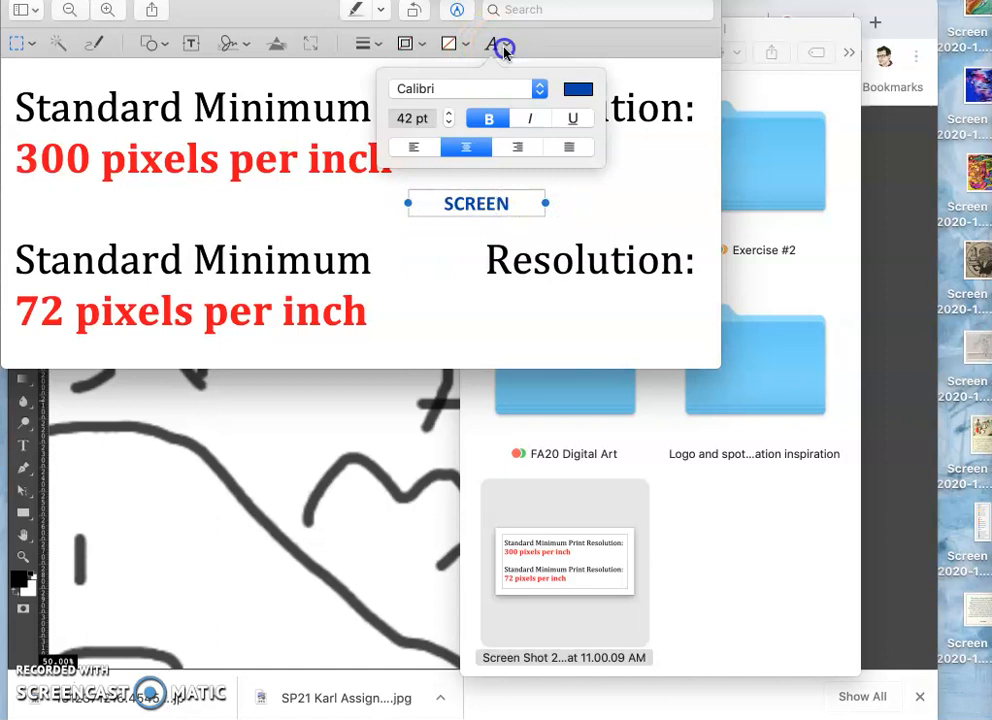
click(413, 118)
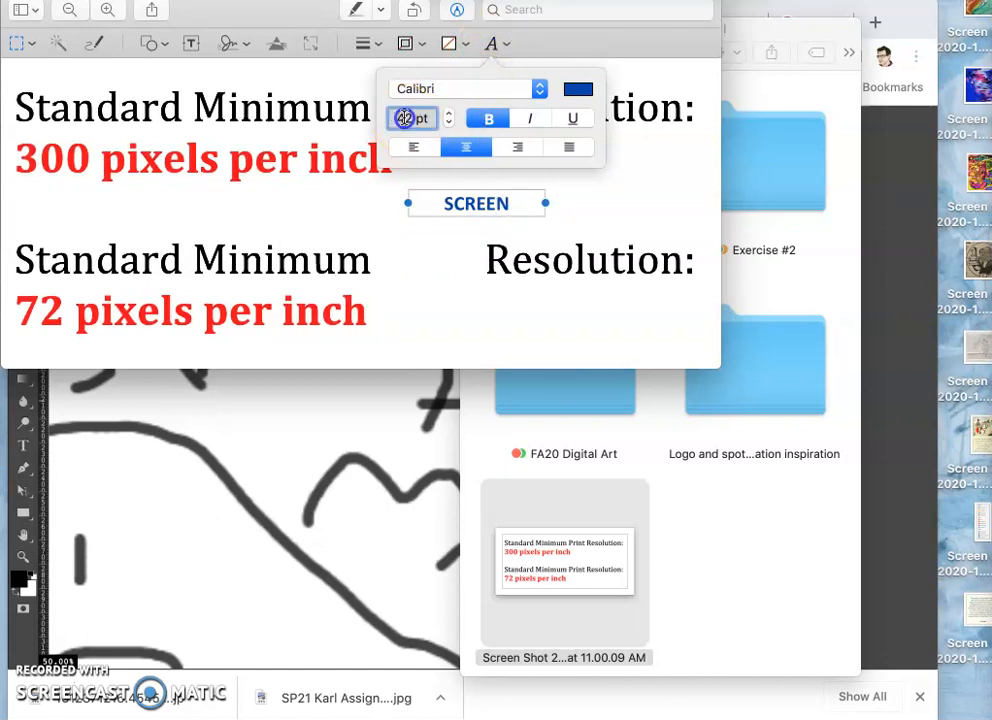
text(72)
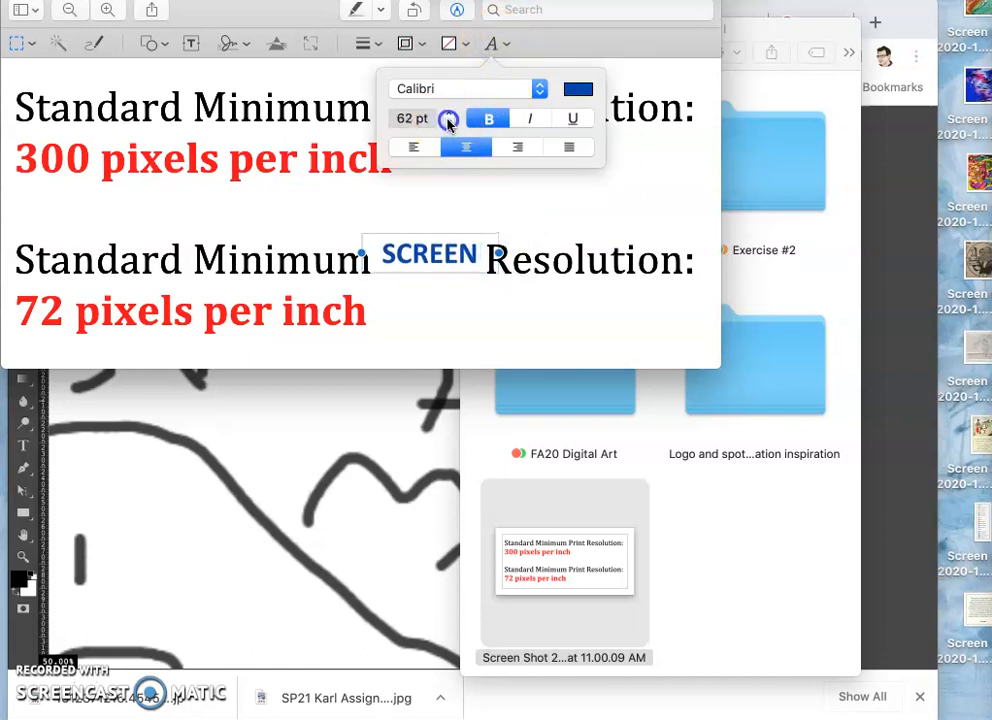
click(452, 124)
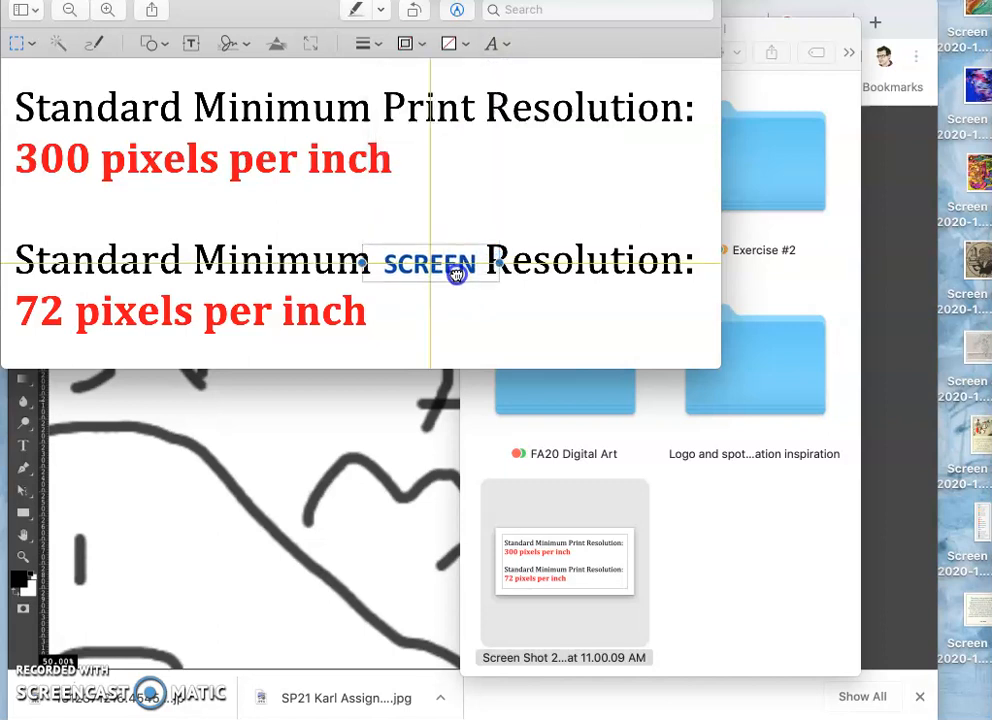
mouse_move(570, 325)
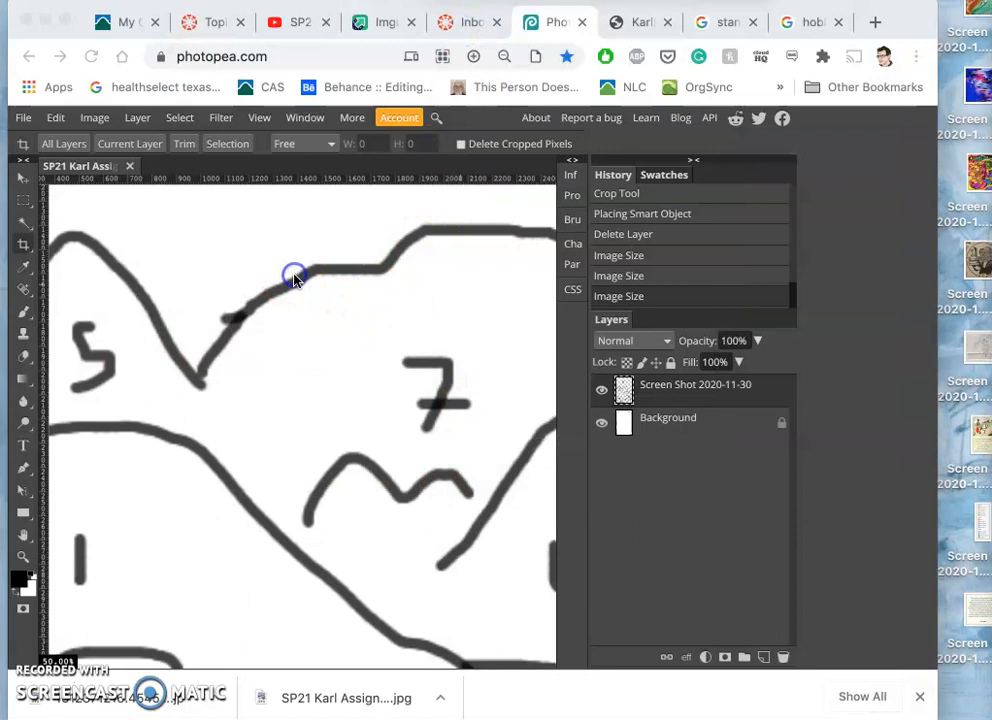
mouse_move(401, 238)
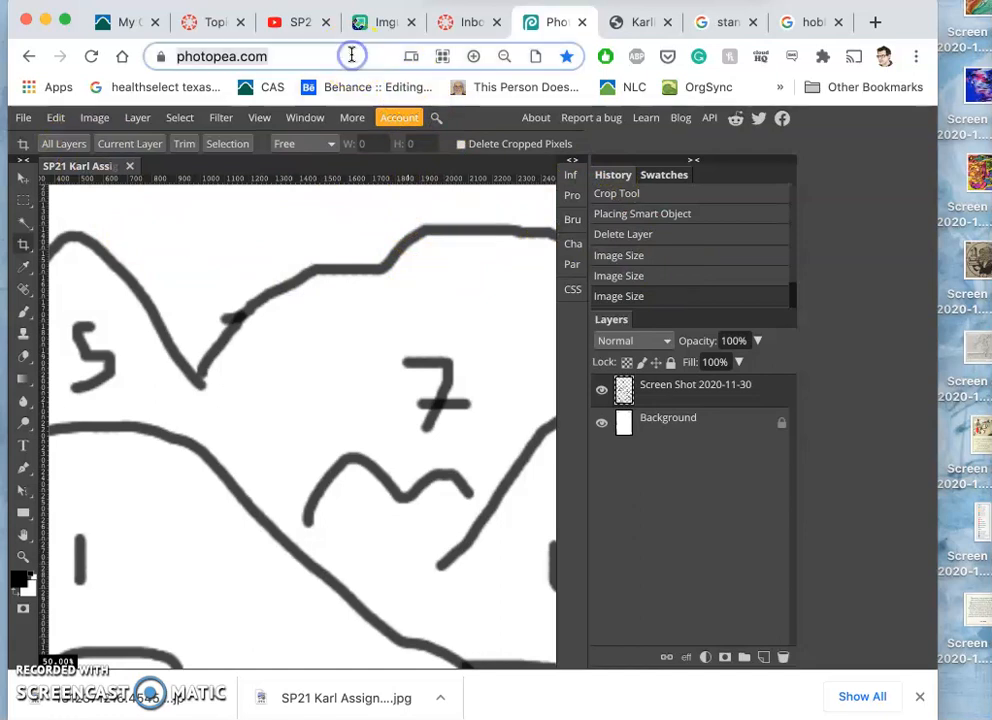
Revert to an earlier Brush Tool history state showing the full two-panel sketch.
click(504, 56)
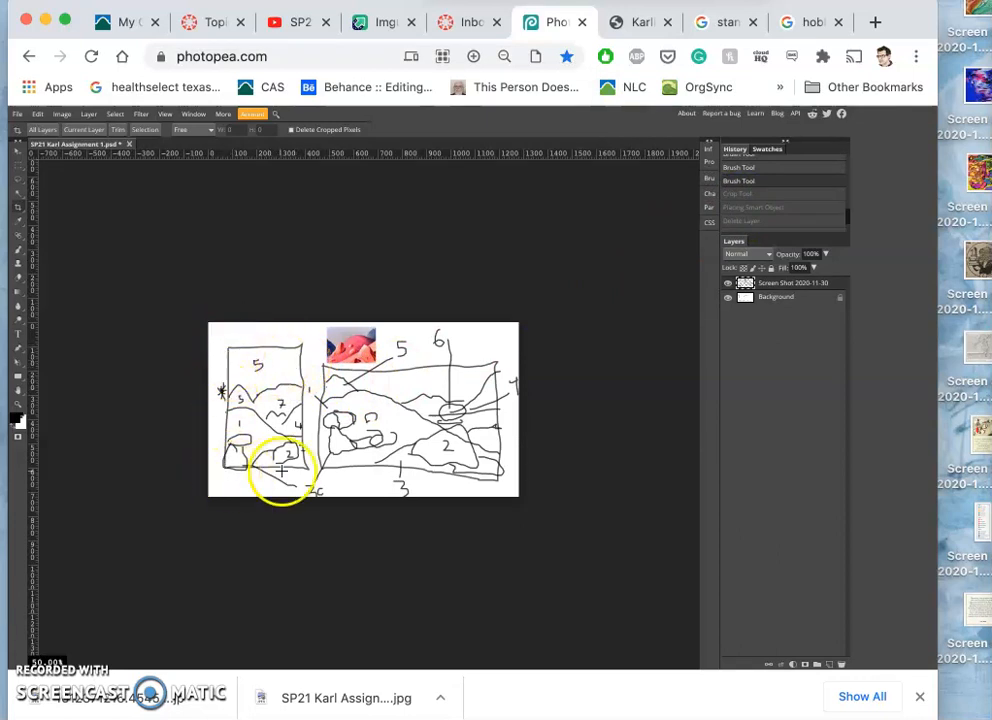
mouse_move(300, 353)
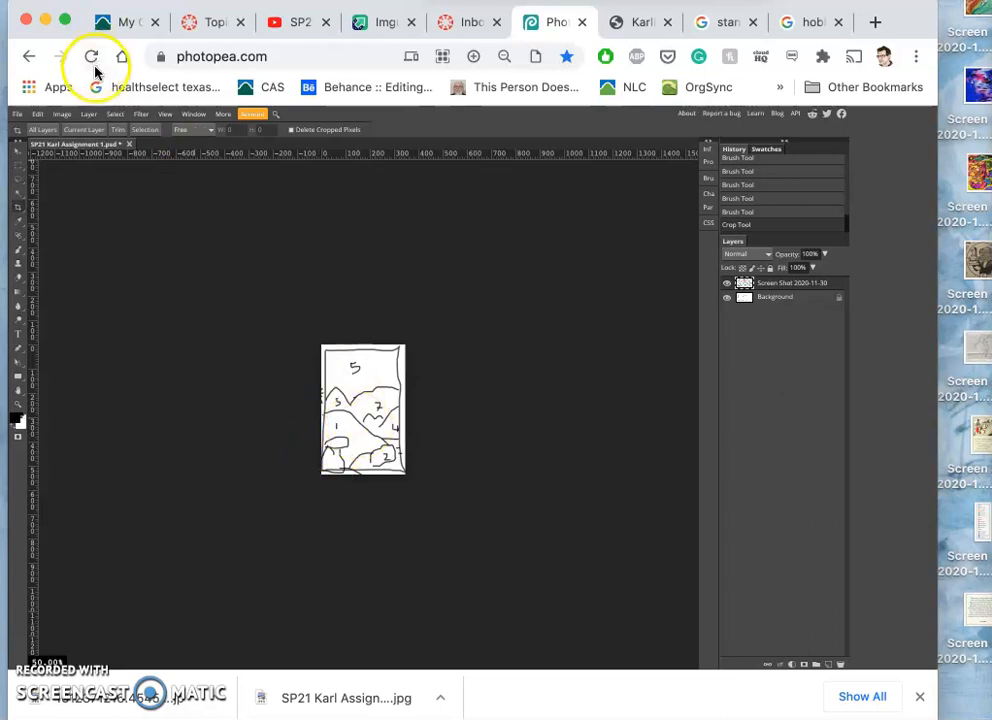
Resize the cropped left-panel sketch via Image Size with a new resolution.
click(62, 114)
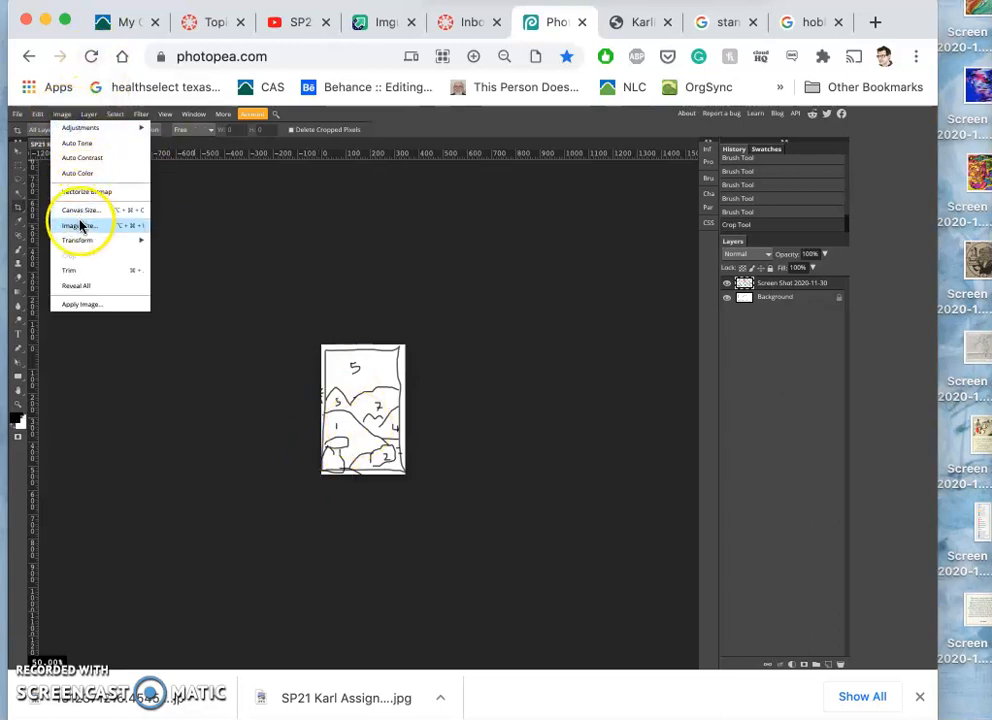
click(78, 225)
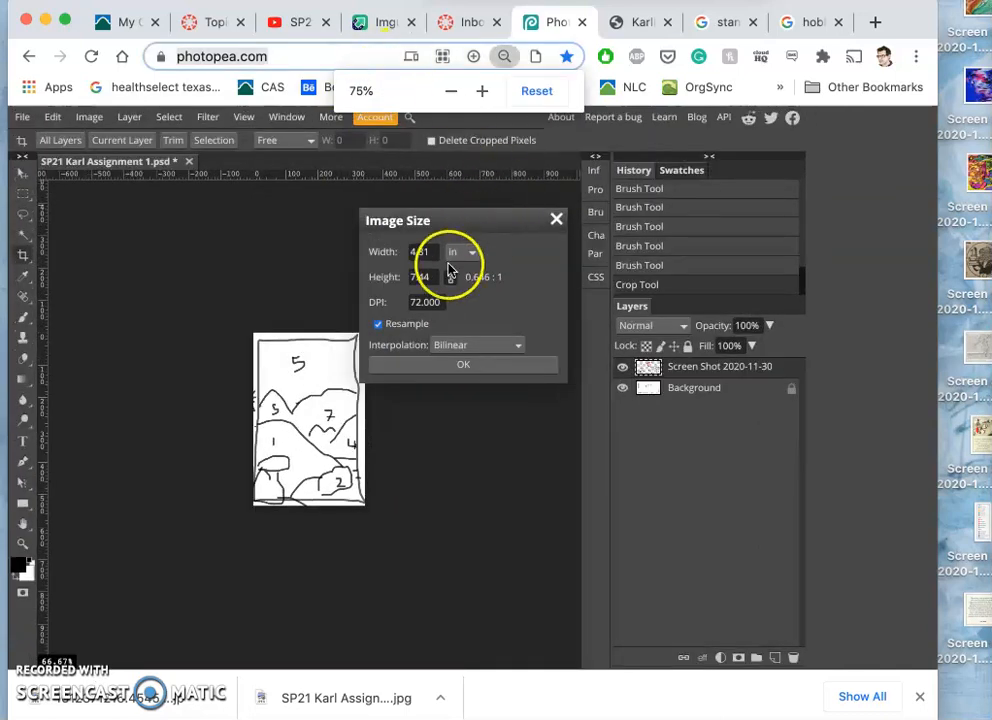
click(420, 251)
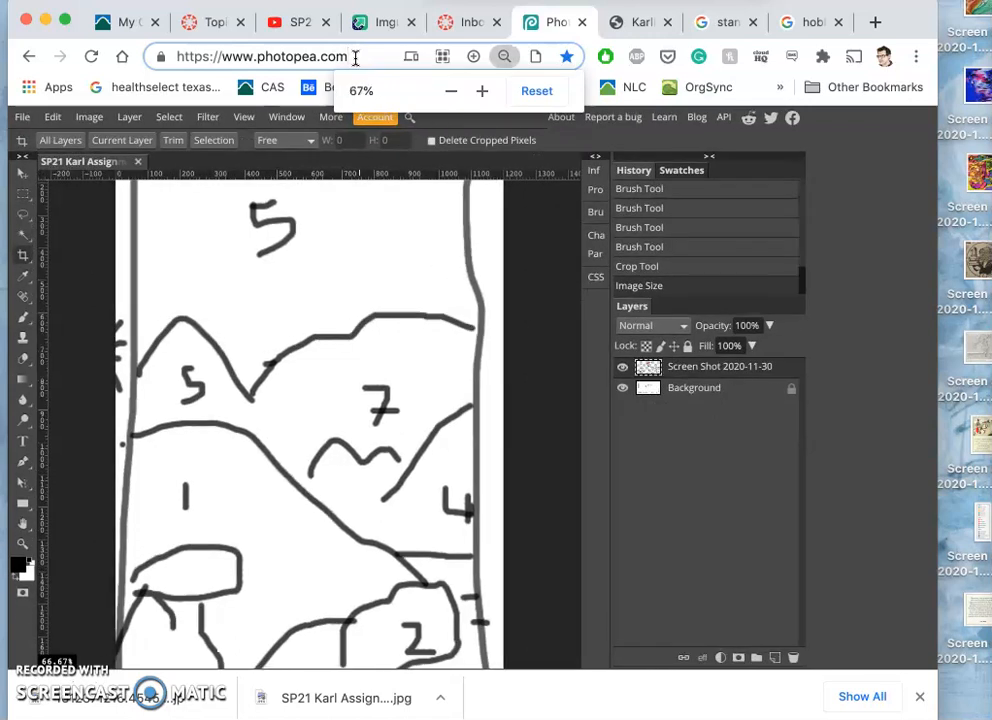
click(451, 91)
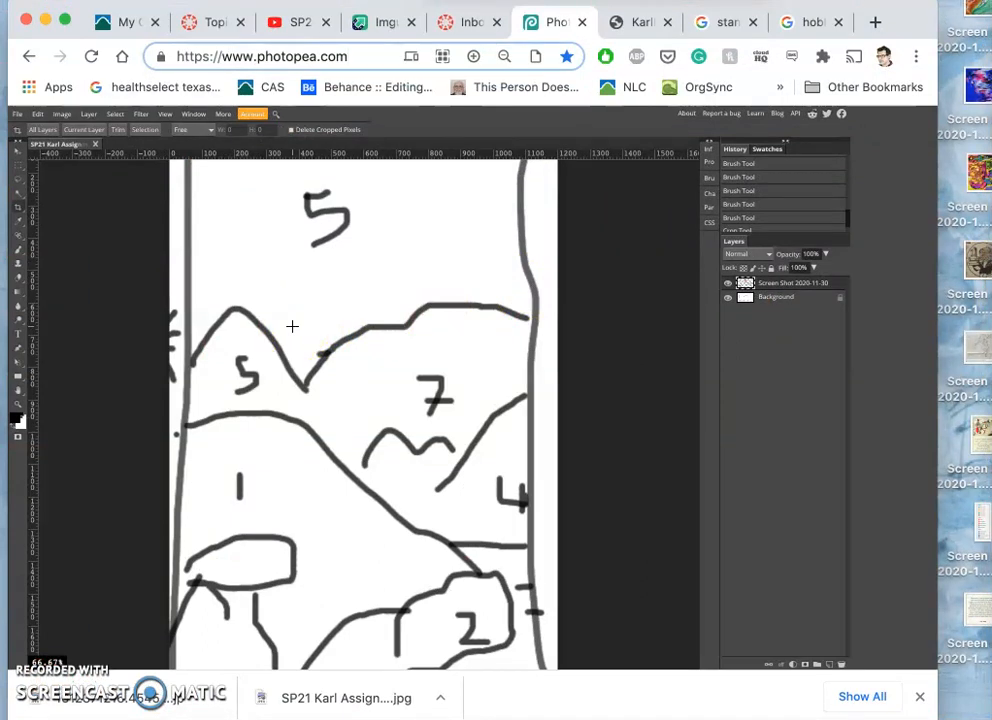
mouse_move(160, 263)
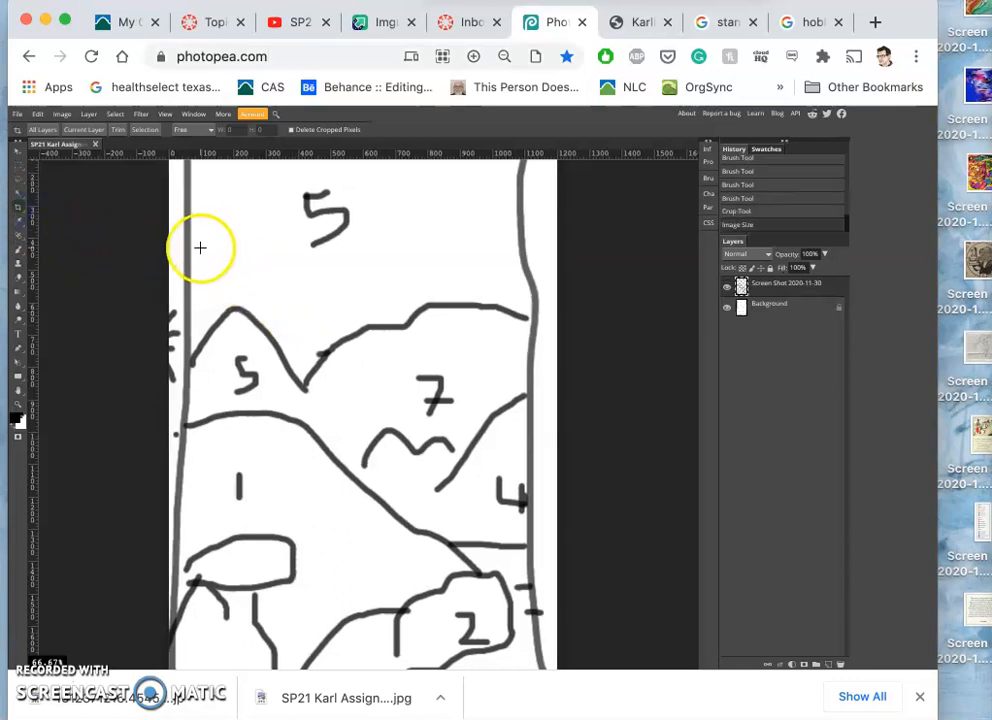
drag(196, 247, 390, 420)
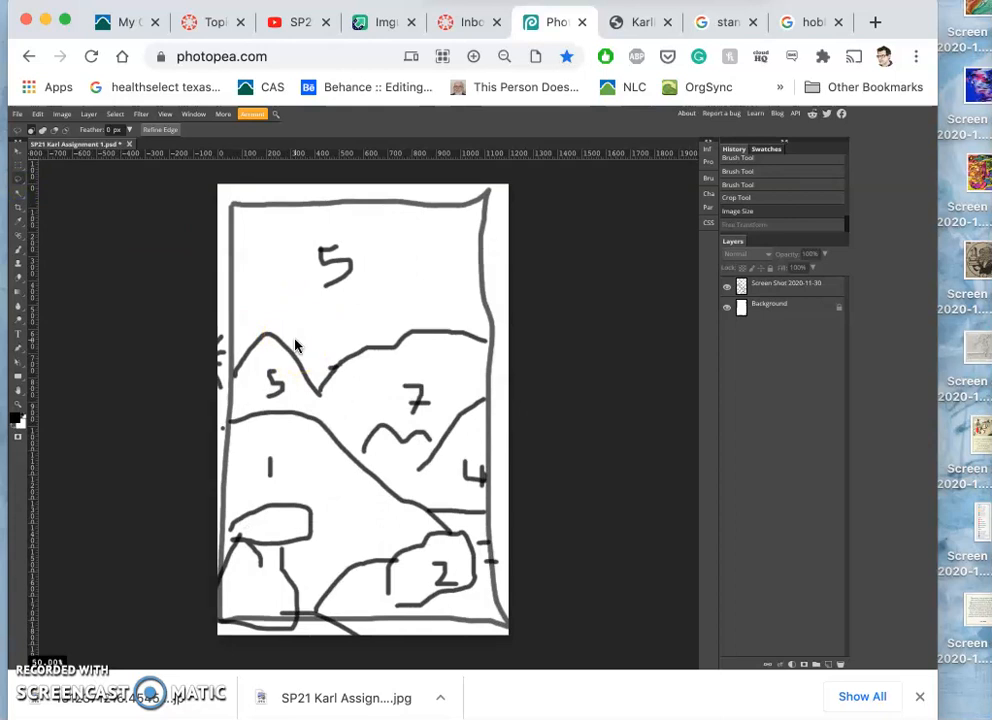
mouse_move(97, 255)
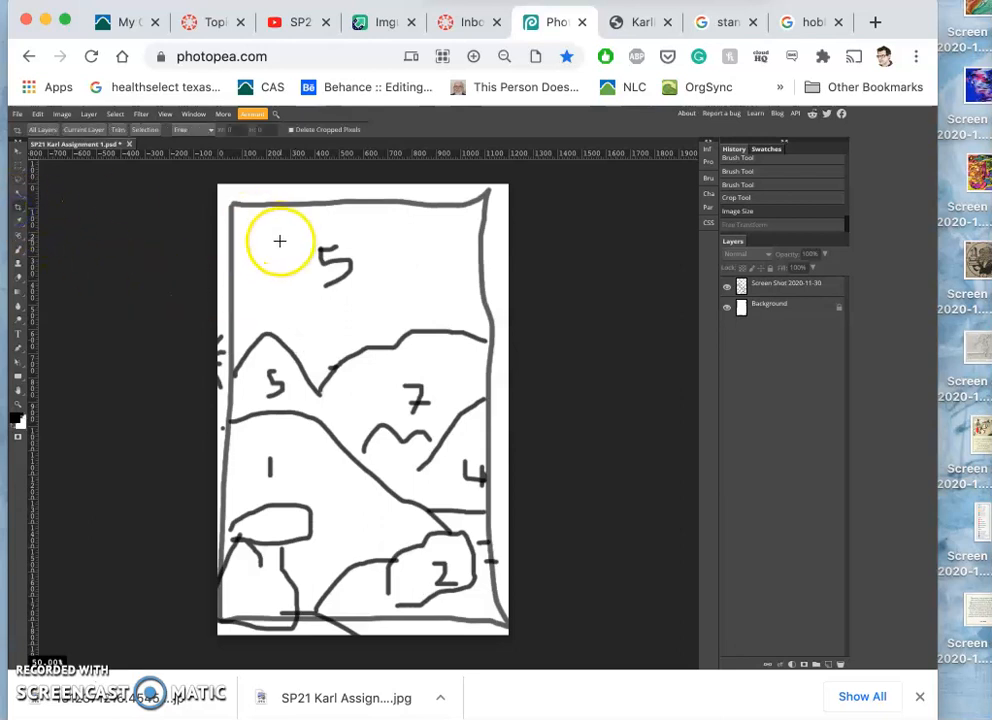
drag(279, 240, 378, 293)
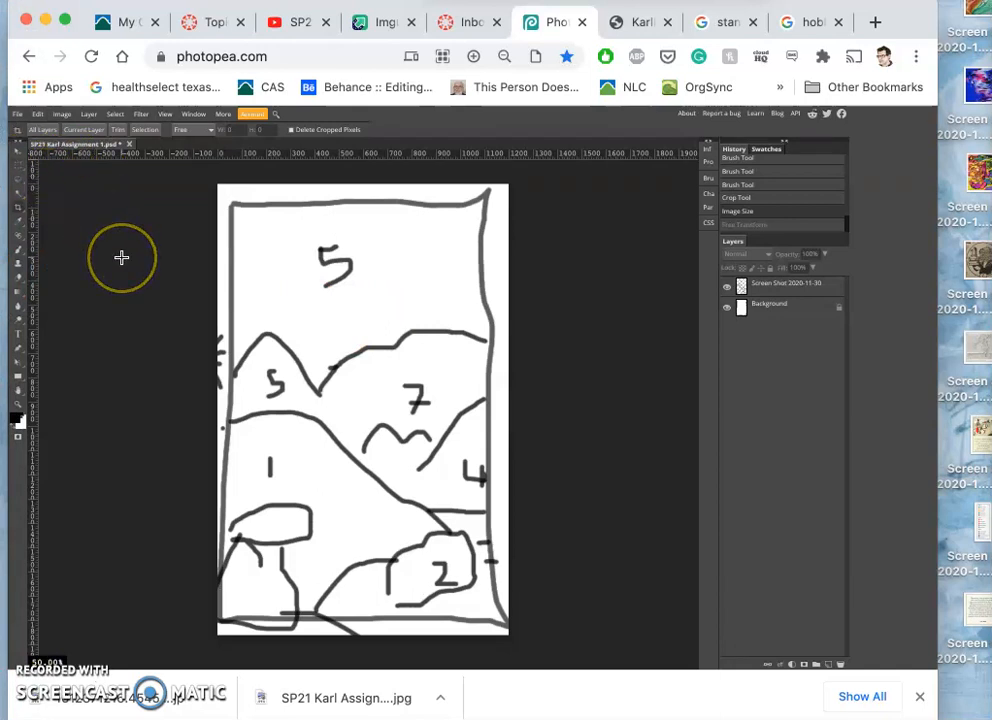
mouse_move(22, 205)
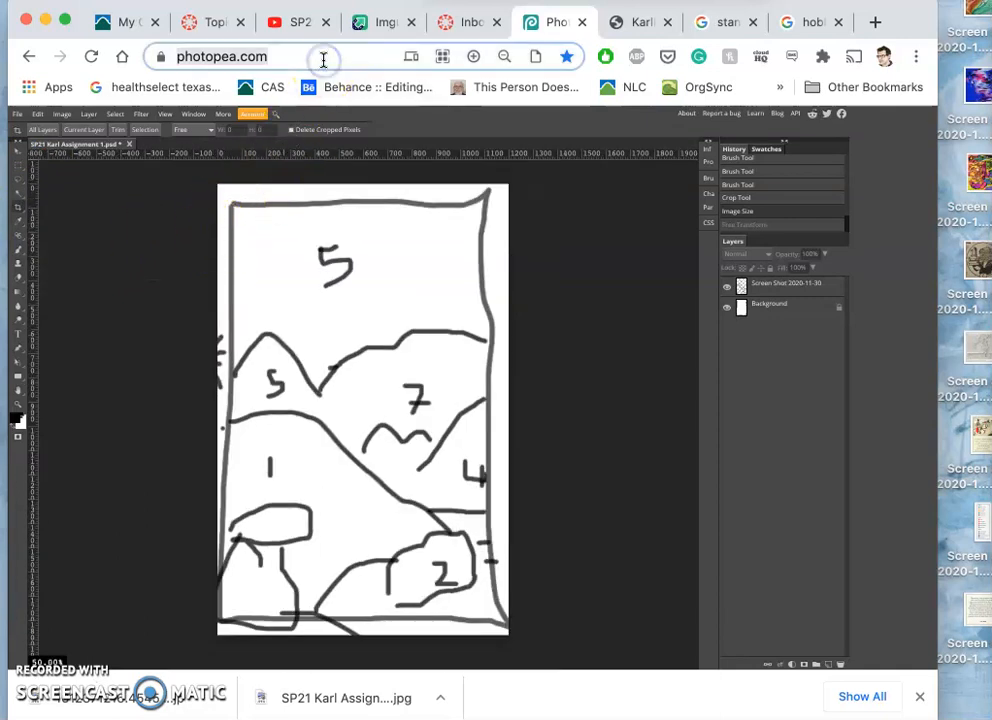
click(505, 56)
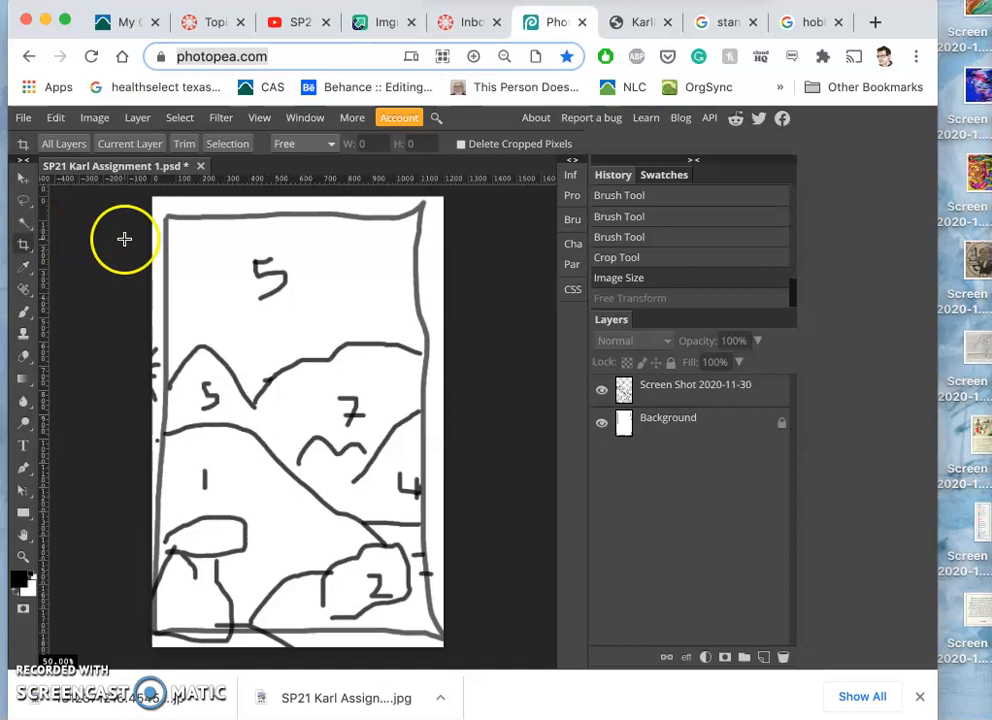
mouse_move(52, 231)
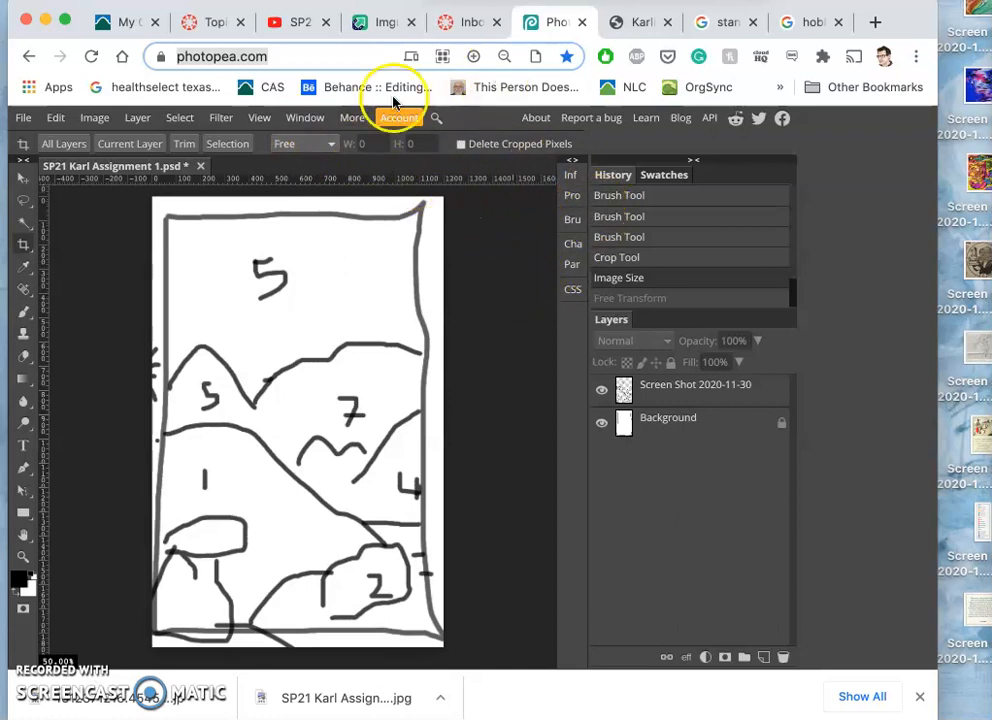
mouse_move(473, 184)
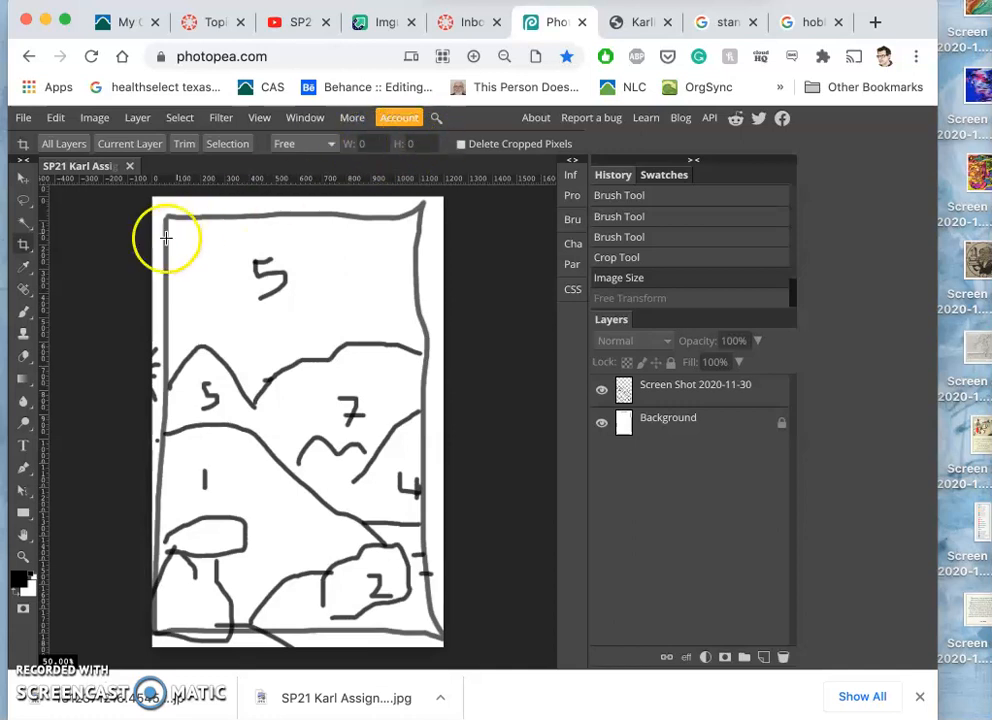
mouse_move(111, 238)
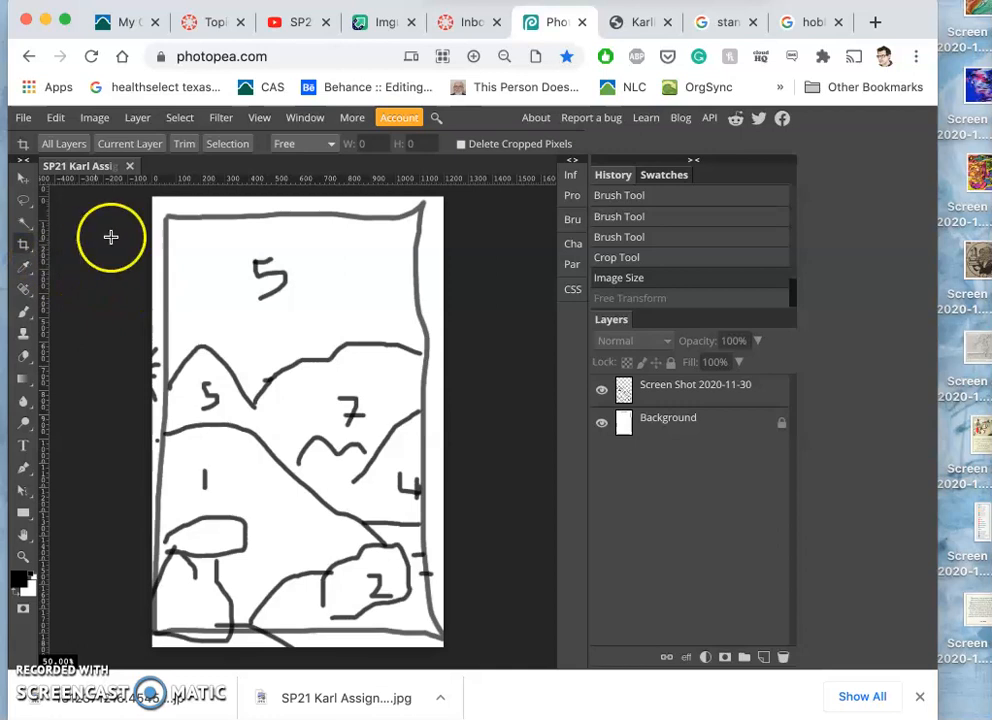
click(94, 117)
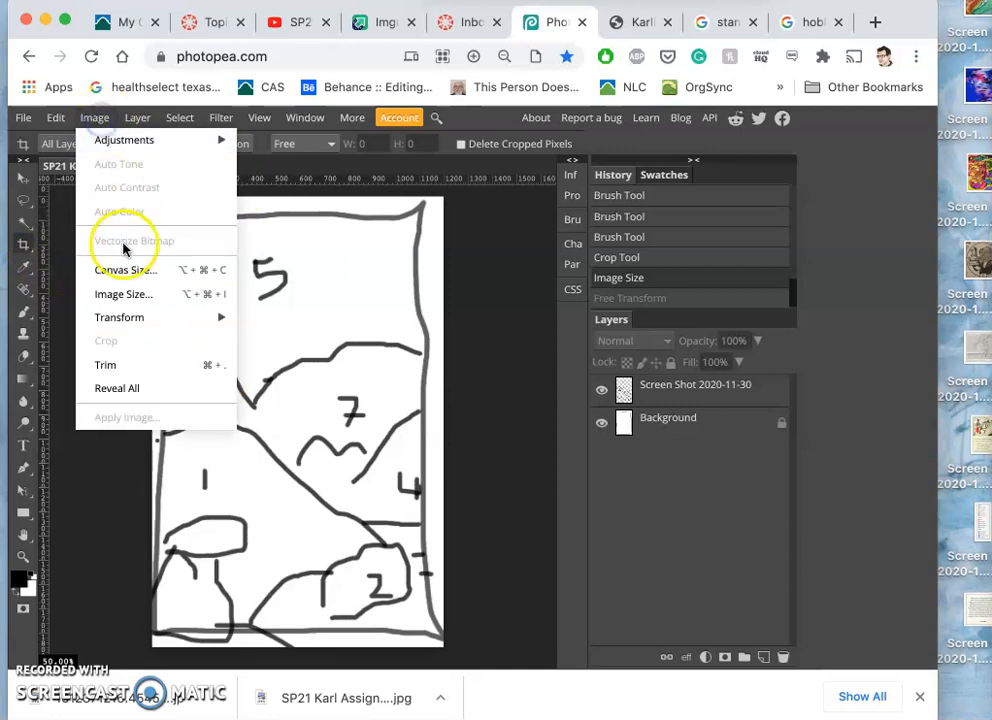
click(124, 293)
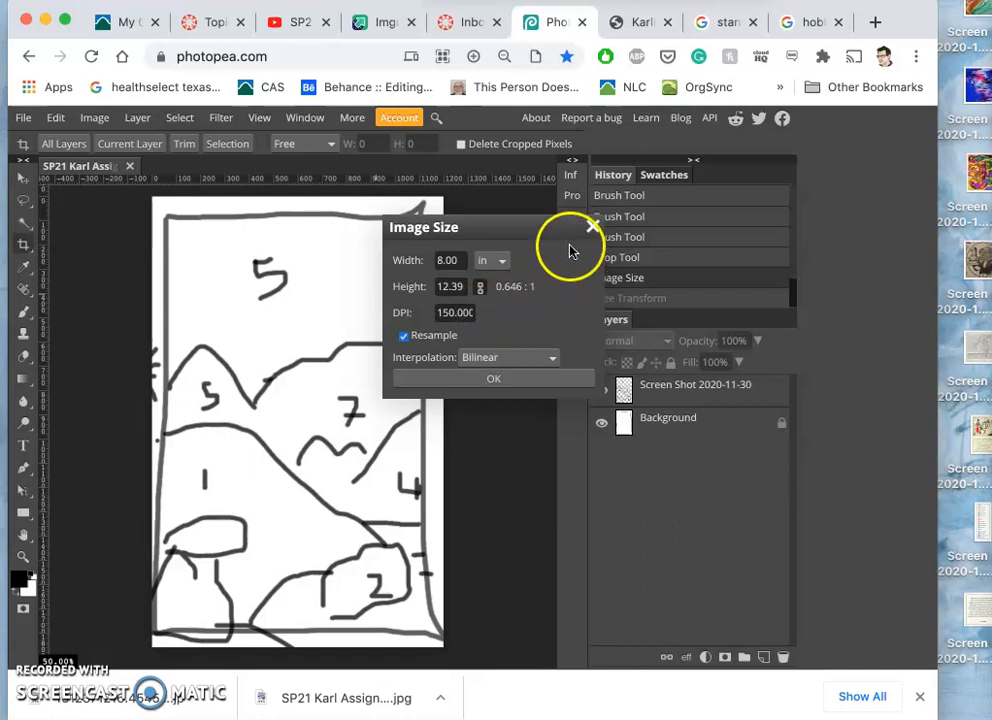
click(493, 378)
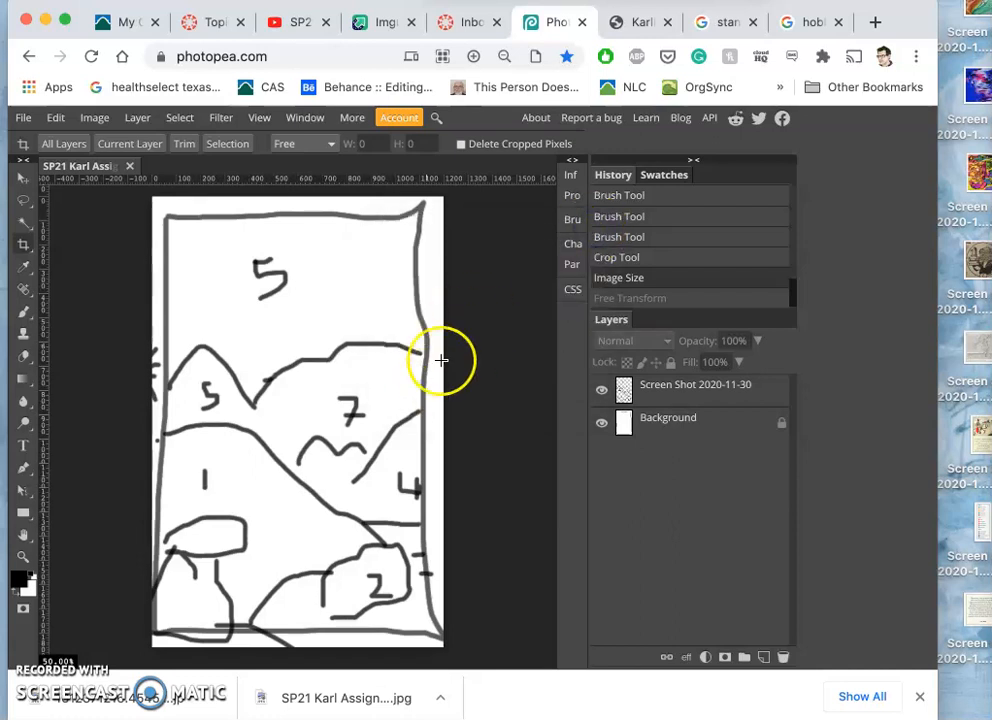
mouse_move(462, 360)
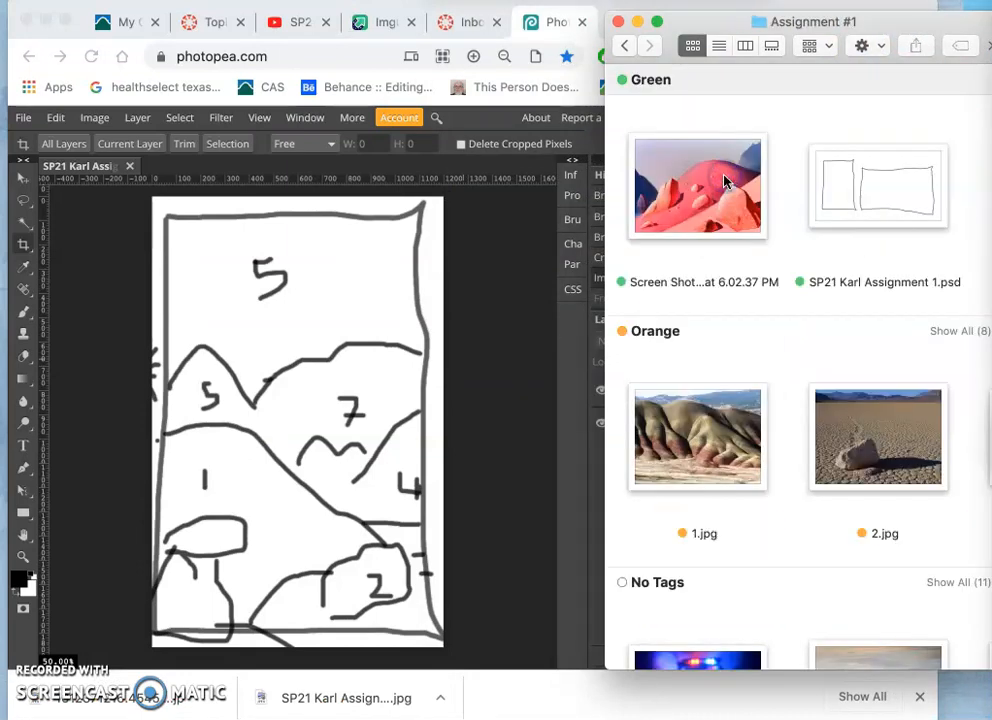
Show all Orange-tagged photos in Assignment #1 and scroll to 4.jpg and 5.jpg.
click(958, 331)
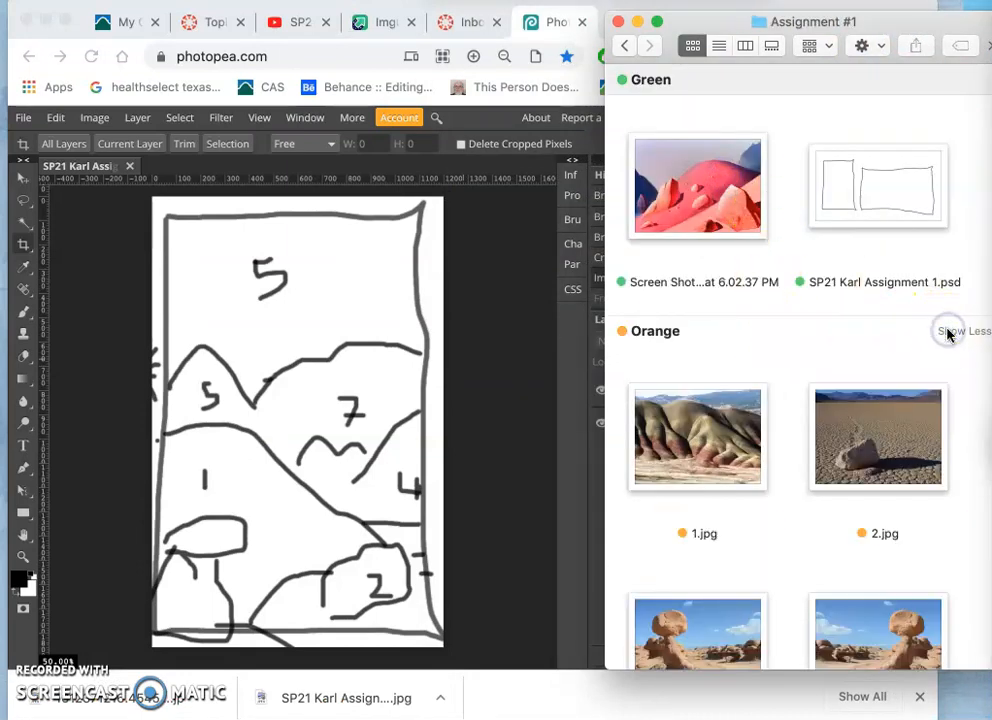
click(961, 331)
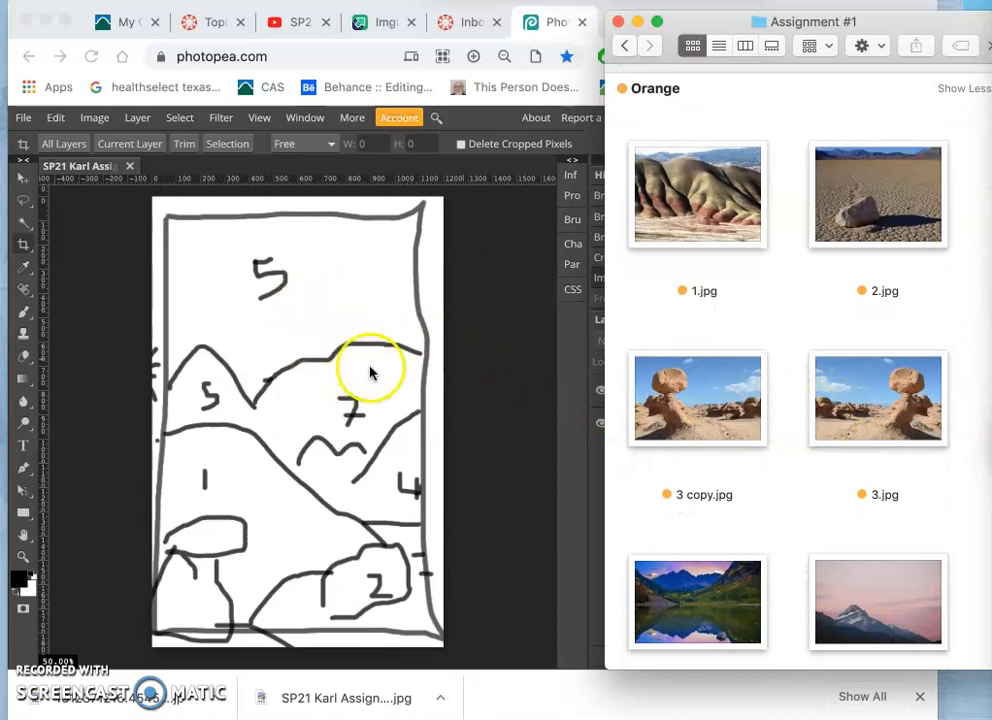
scroll(down, 3)
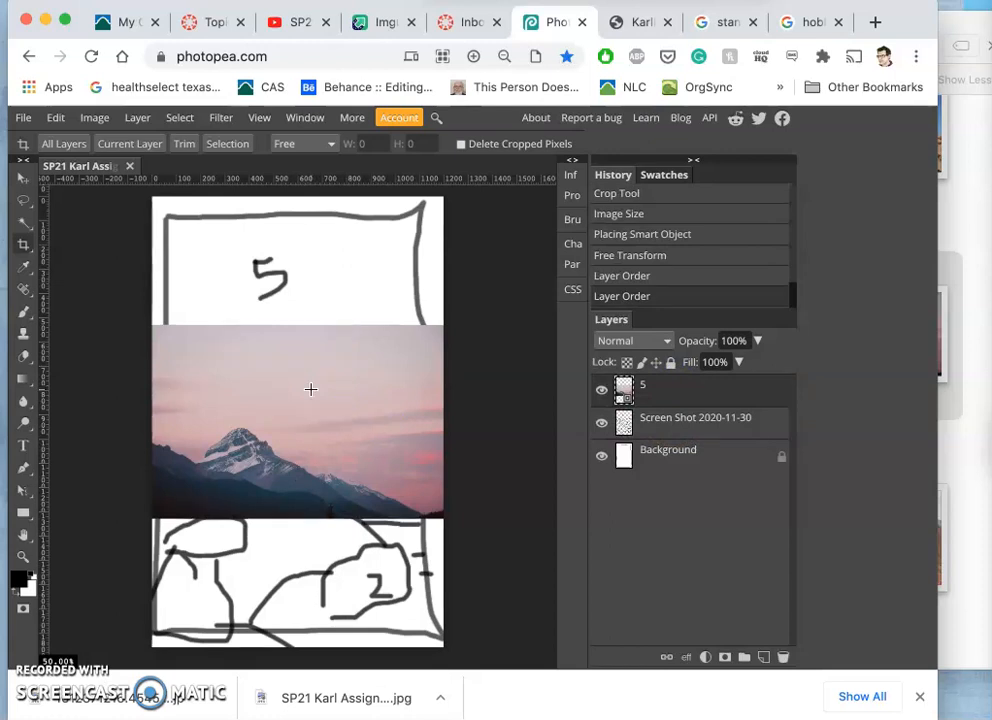
mouse_move(380, 410)
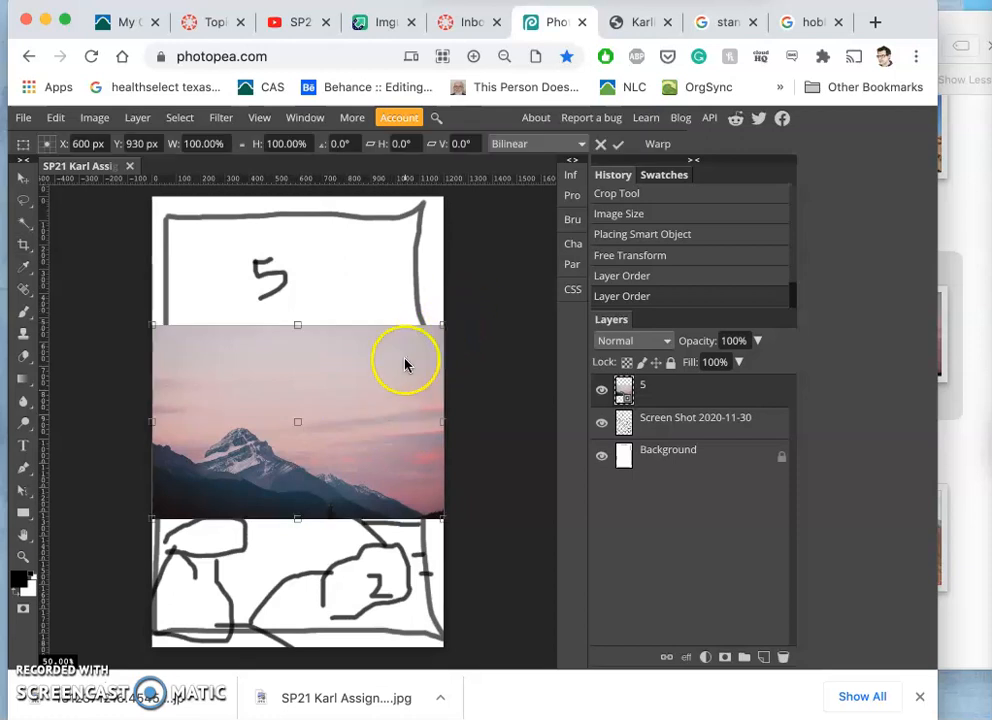
Shift the placed pink mountain photo 5.jpg upward over the sketch.
drag(405, 362, 375, 303)
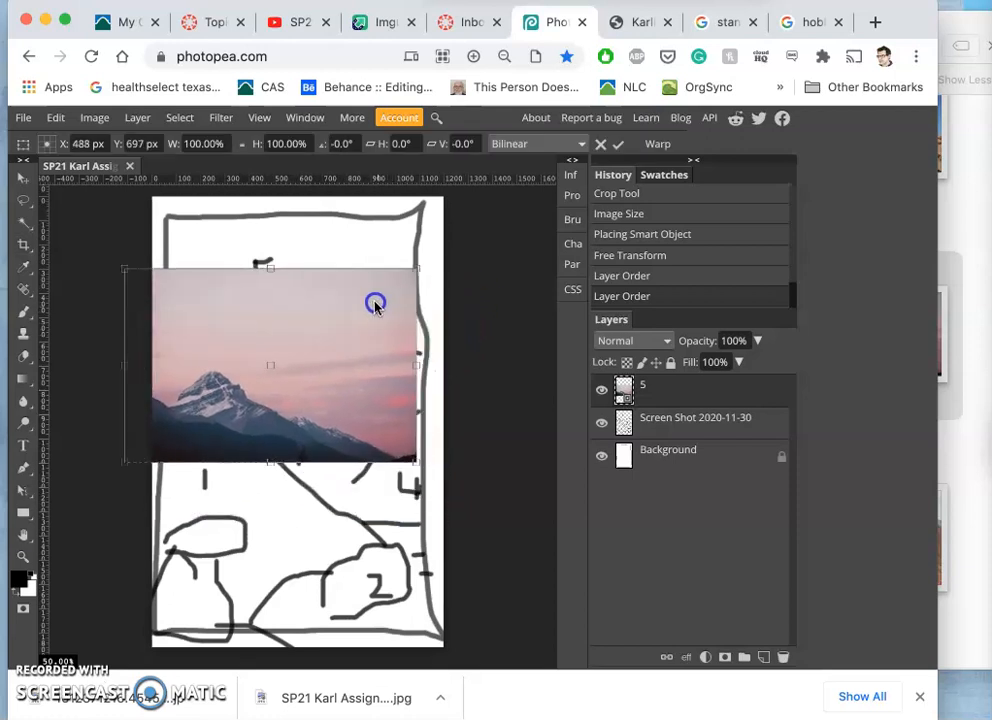
drag(375, 303, 413, 270)
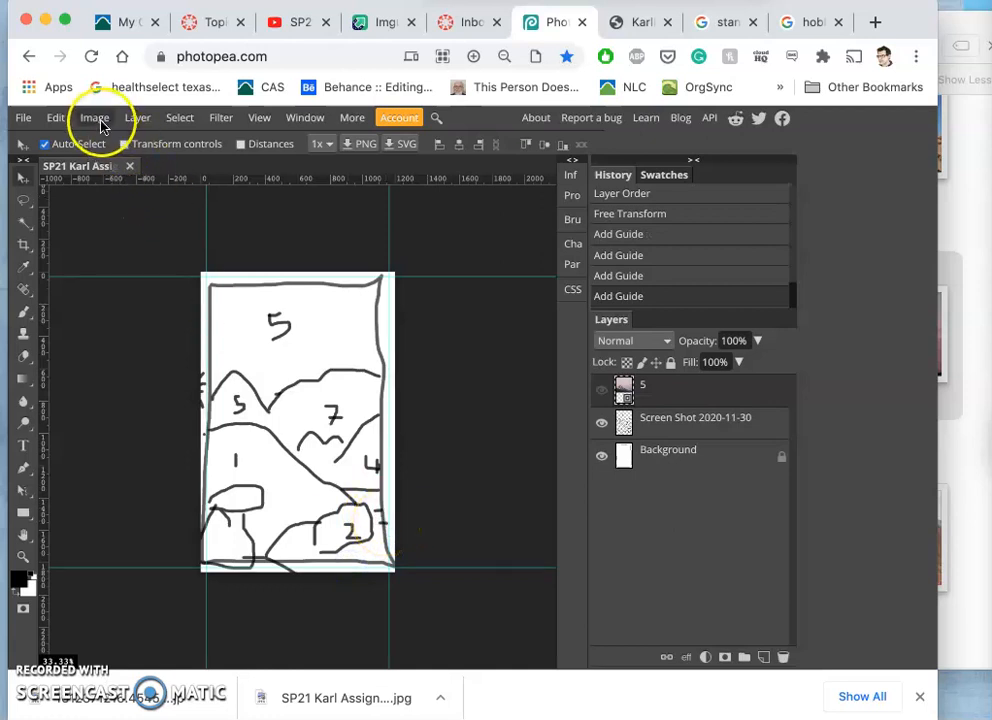
Set Canvas Size to 30 by 40 inches around the sketch.
click(94, 117)
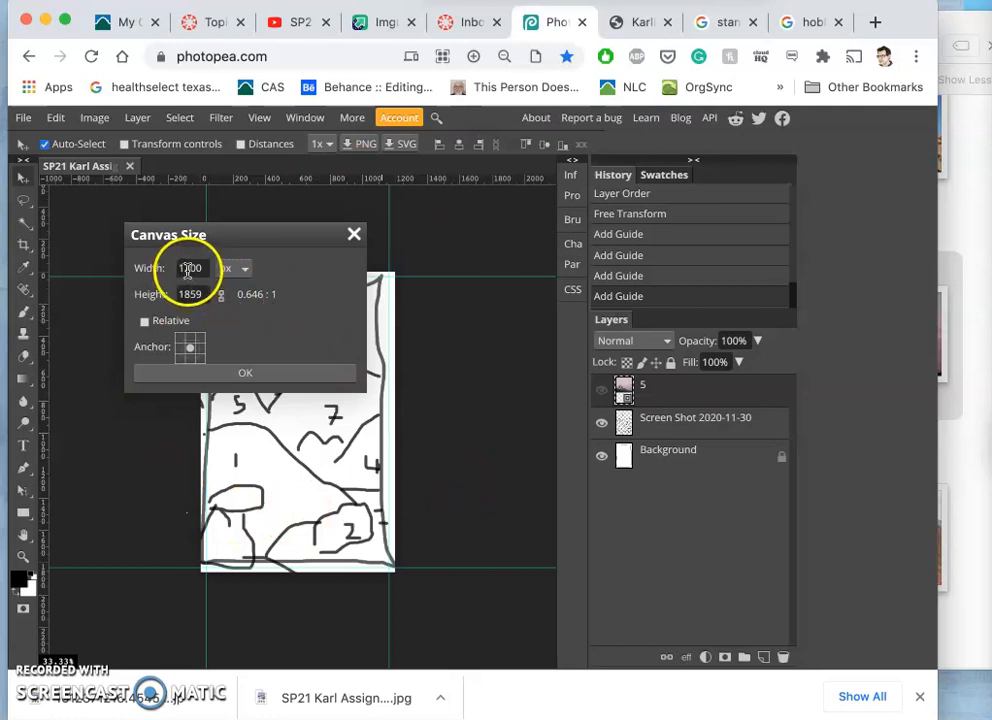
click(244, 268)
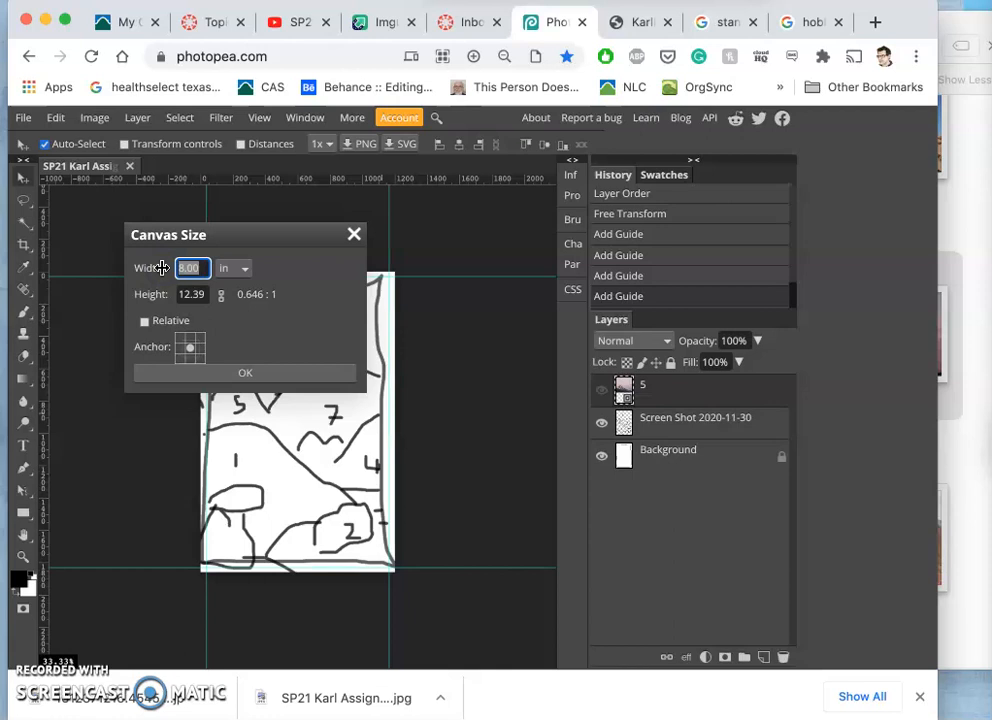
text(30)
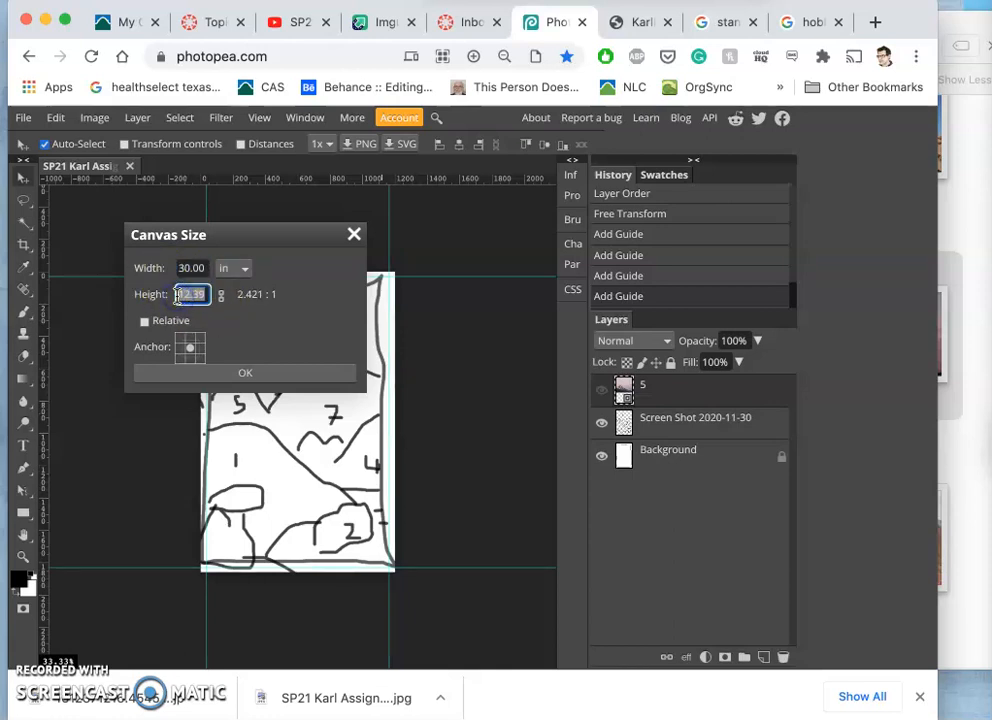
text(40)
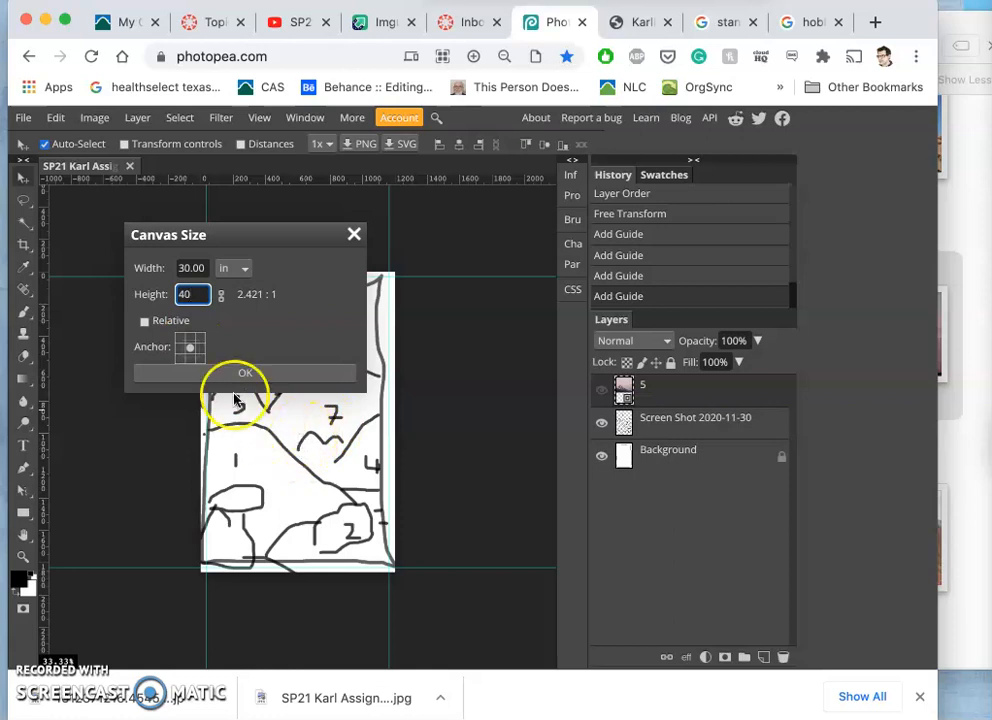
click(244, 372)
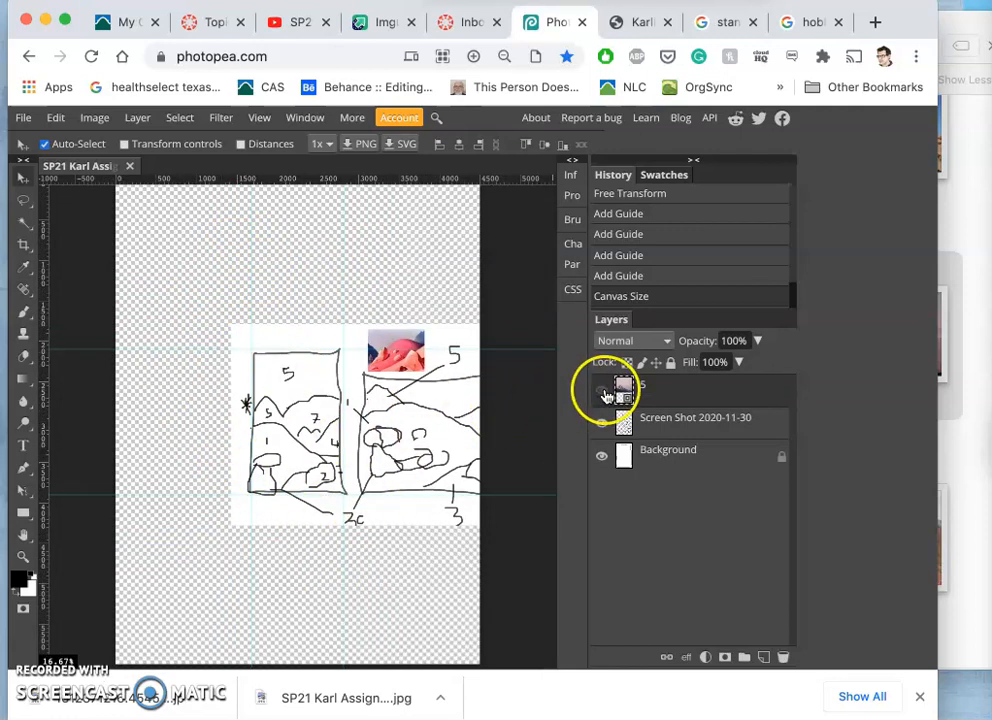
Keep the pink mountain photo layer 5 hidden on the enlarged canvas.
click(601, 390)
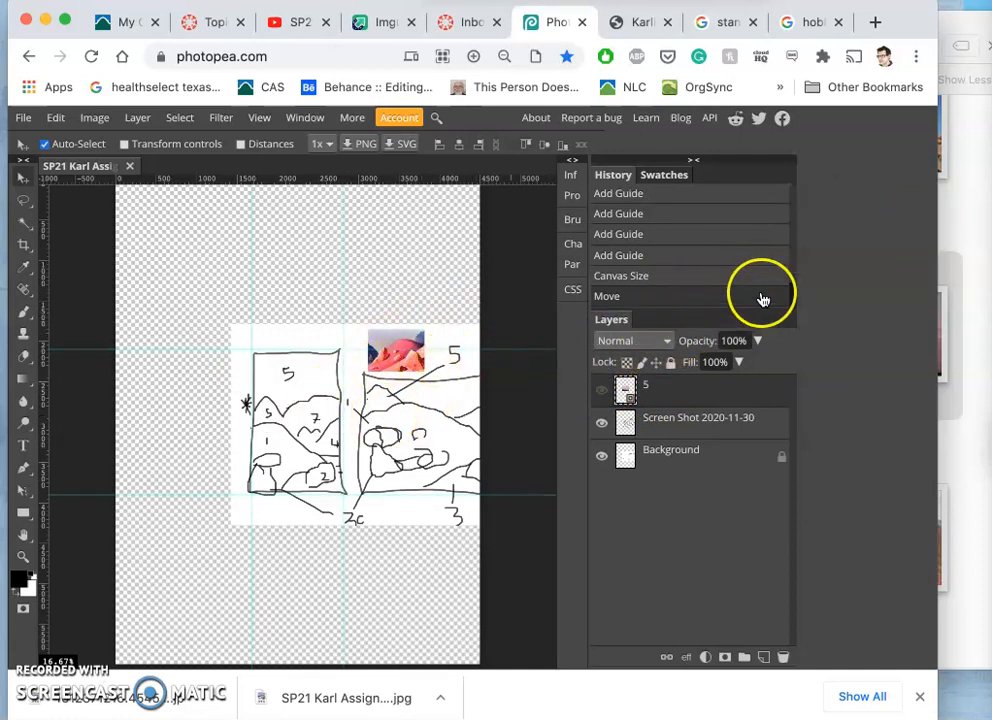
mouse_move(958, 238)
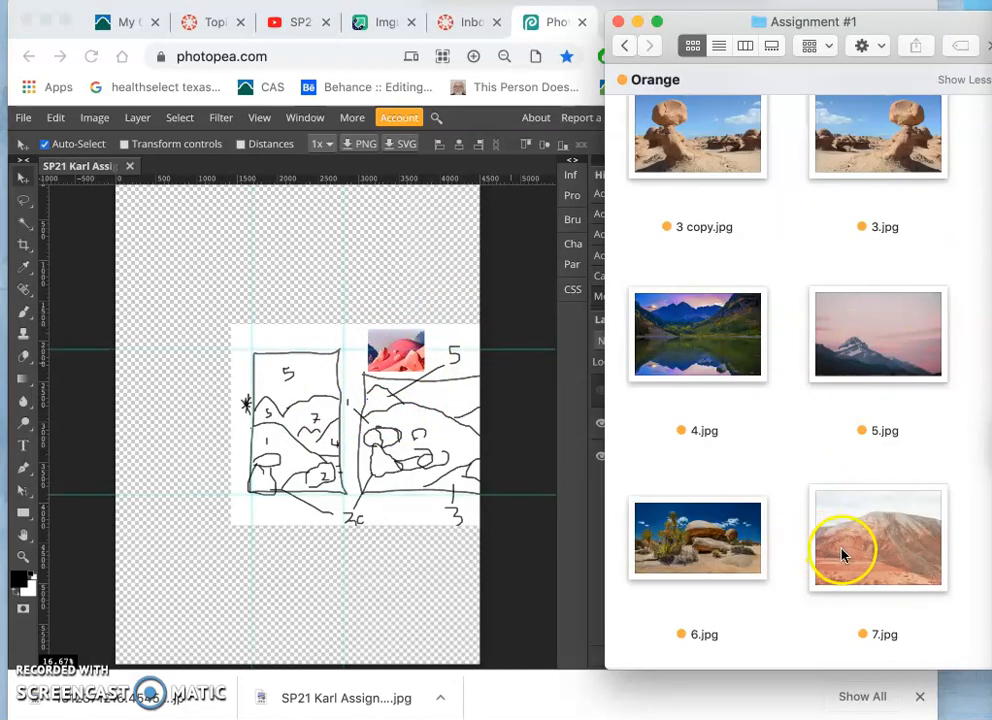
Place red desert mountain photo 7.jpg and position it over the sketches.
click(825, 540)
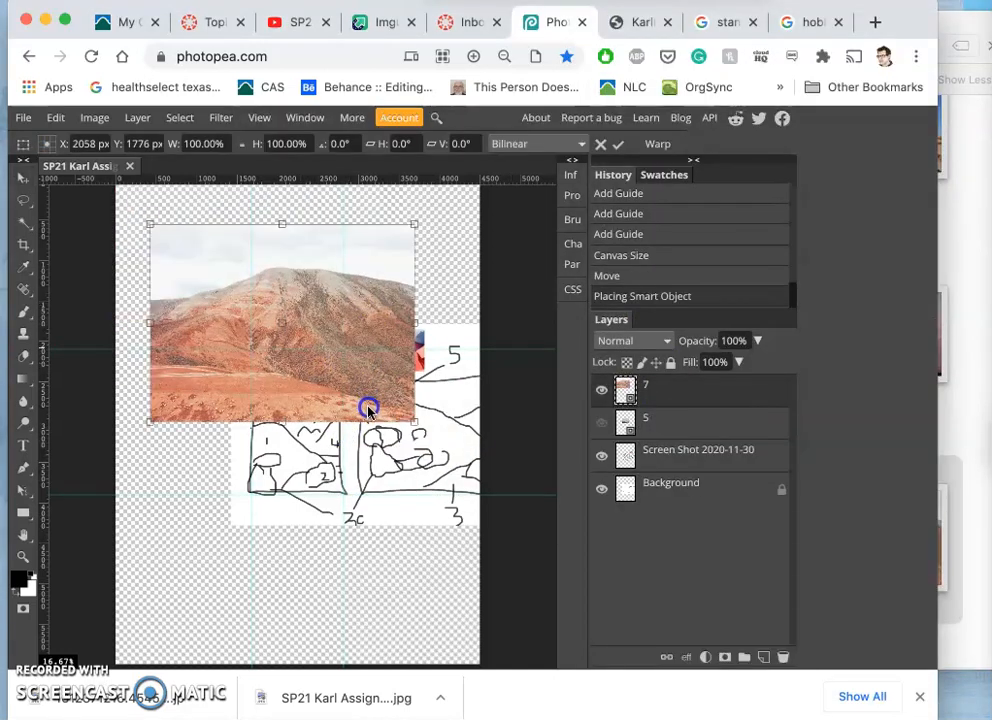
drag(370, 410, 360, 460)
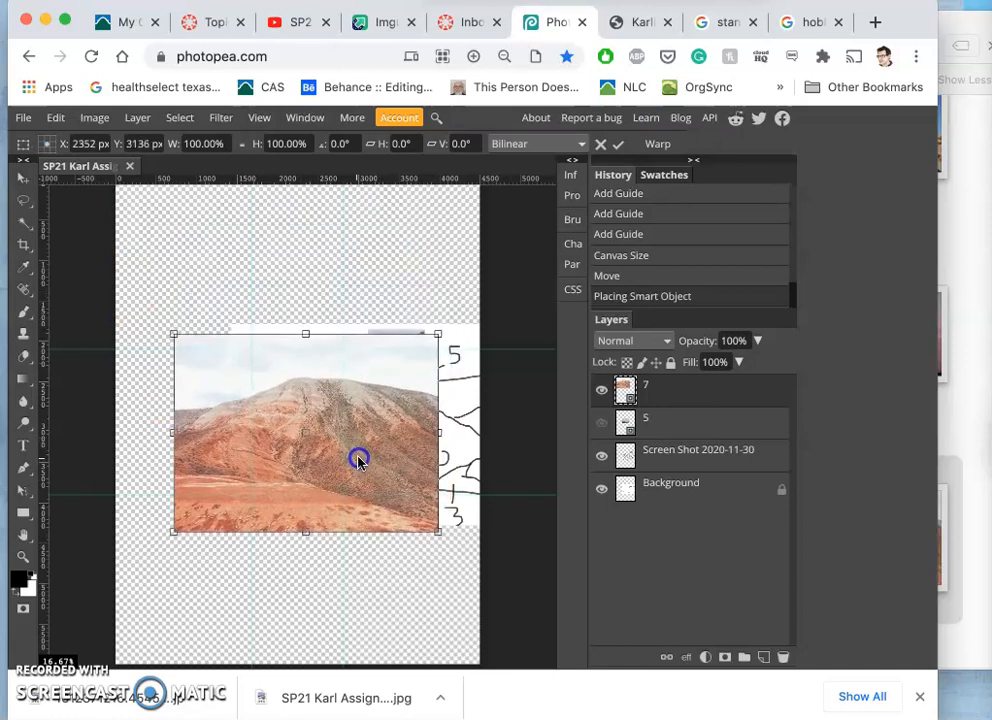
drag(360, 460, 363, 455)
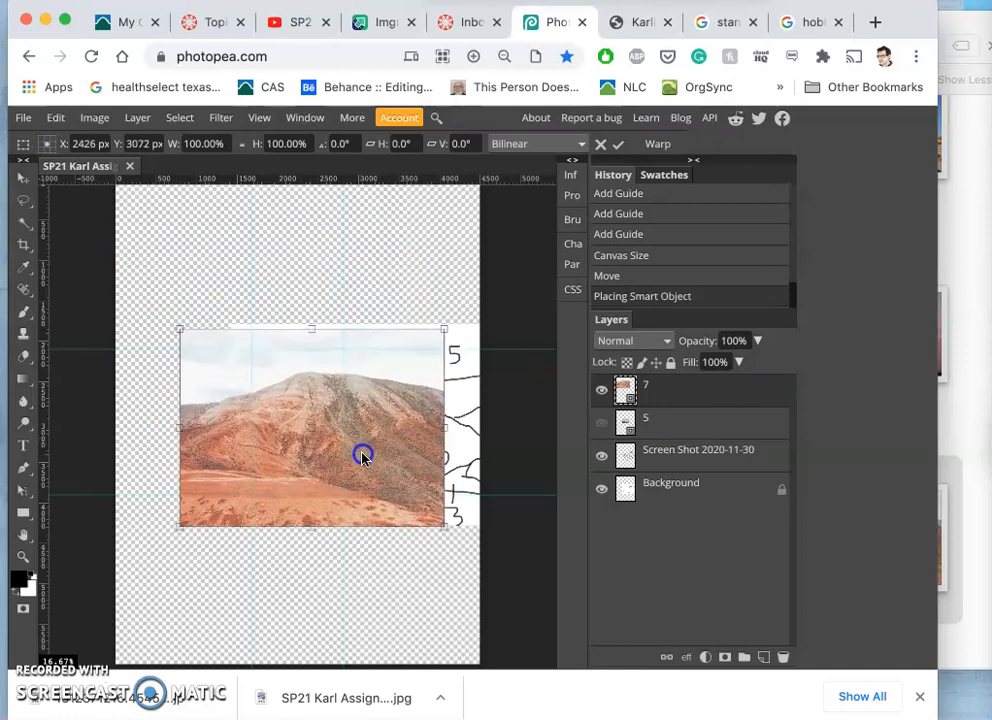
drag(363, 454, 378, 462)
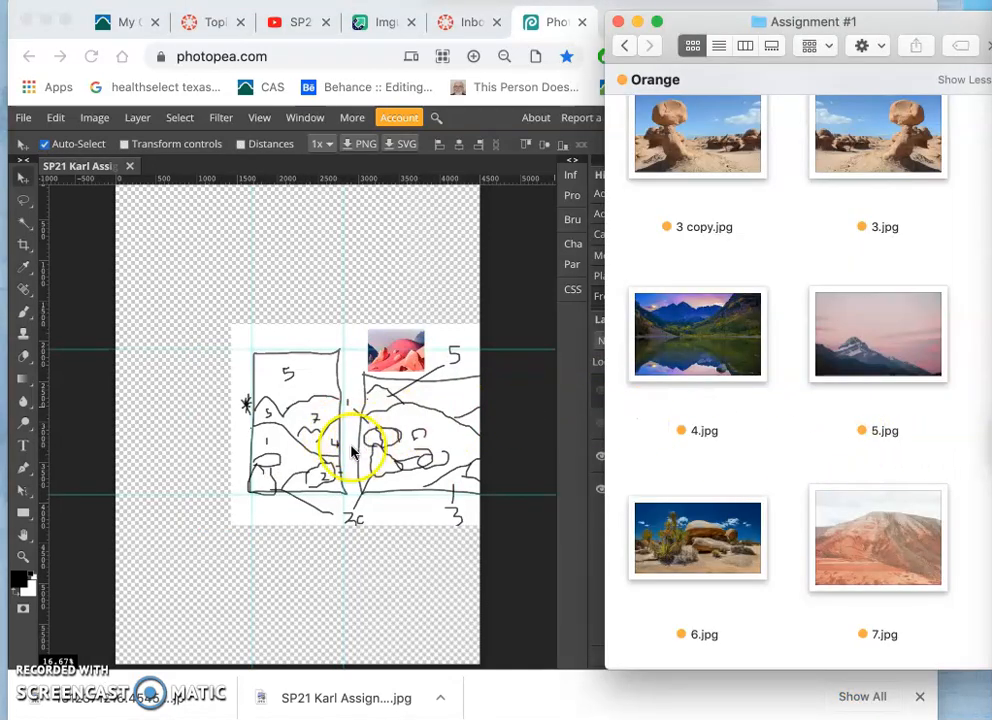
Place lake photo 4.jpg, scale it to about 60%, and move it over the right sketch.
drag(697, 334, 617, 347)
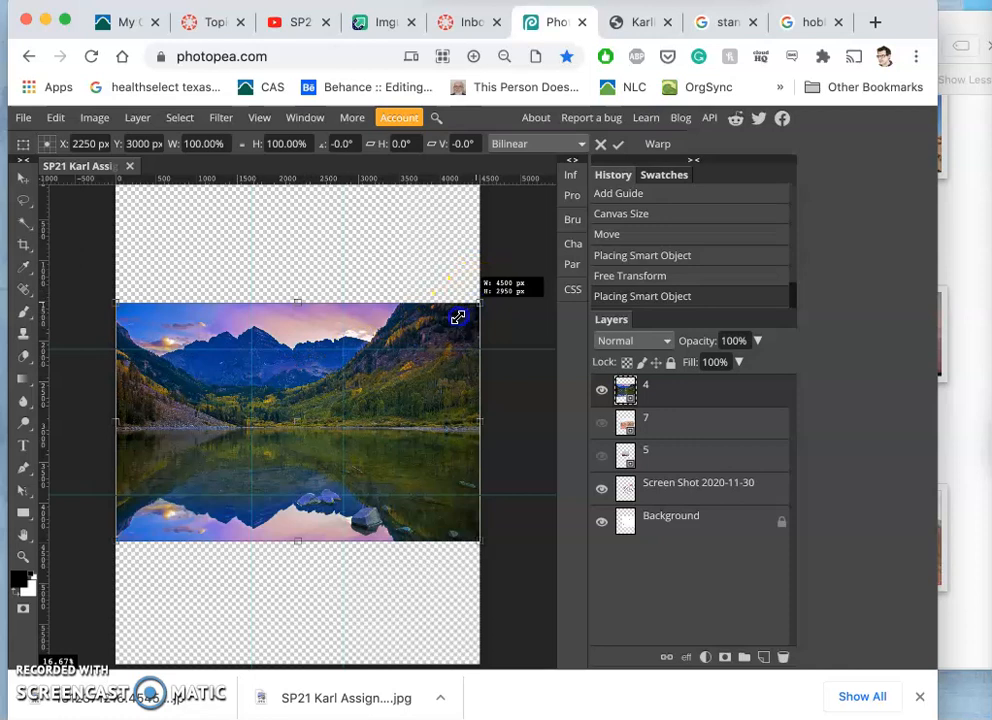
drag(458, 318, 363, 367)
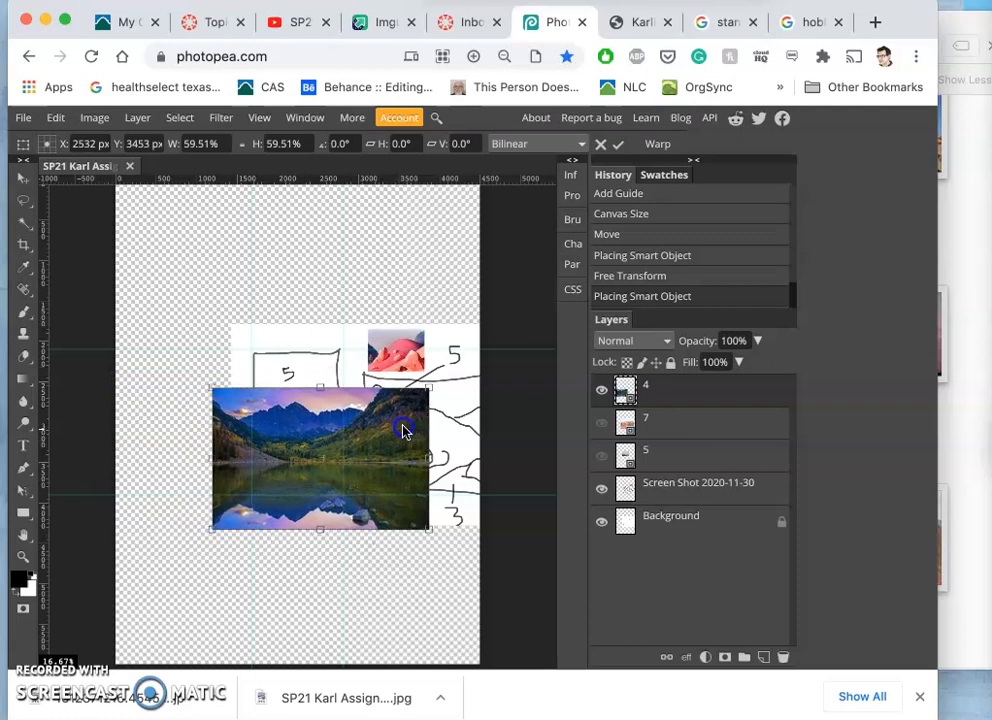
drag(400, 430, 415, 425)
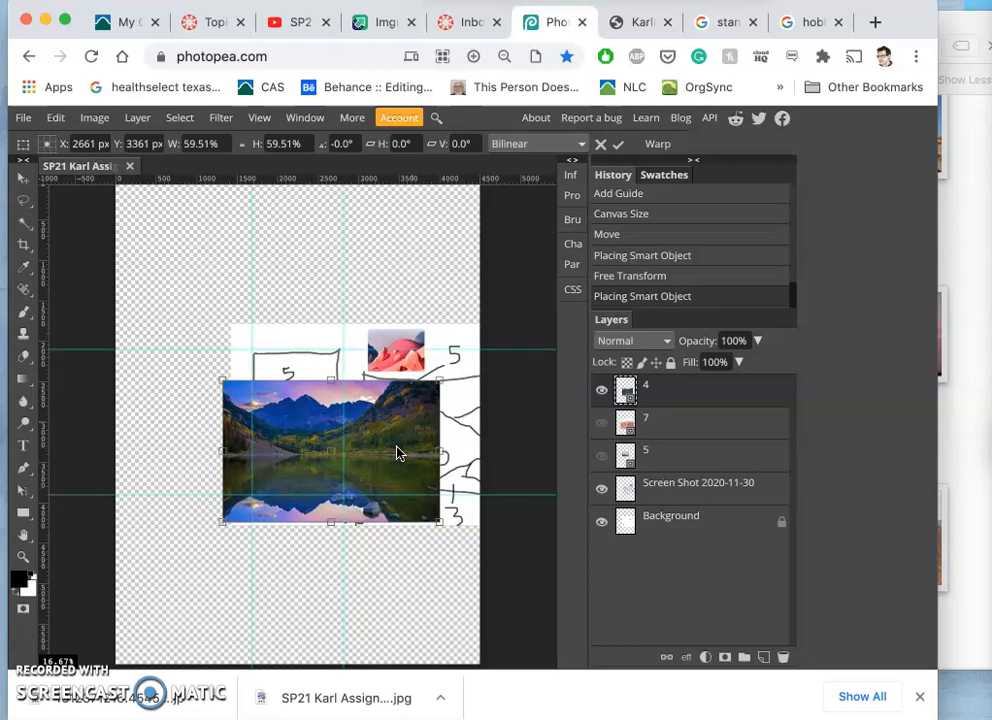
Commit the lake photo's transform and toggle layer visibility.
click(601, 390)
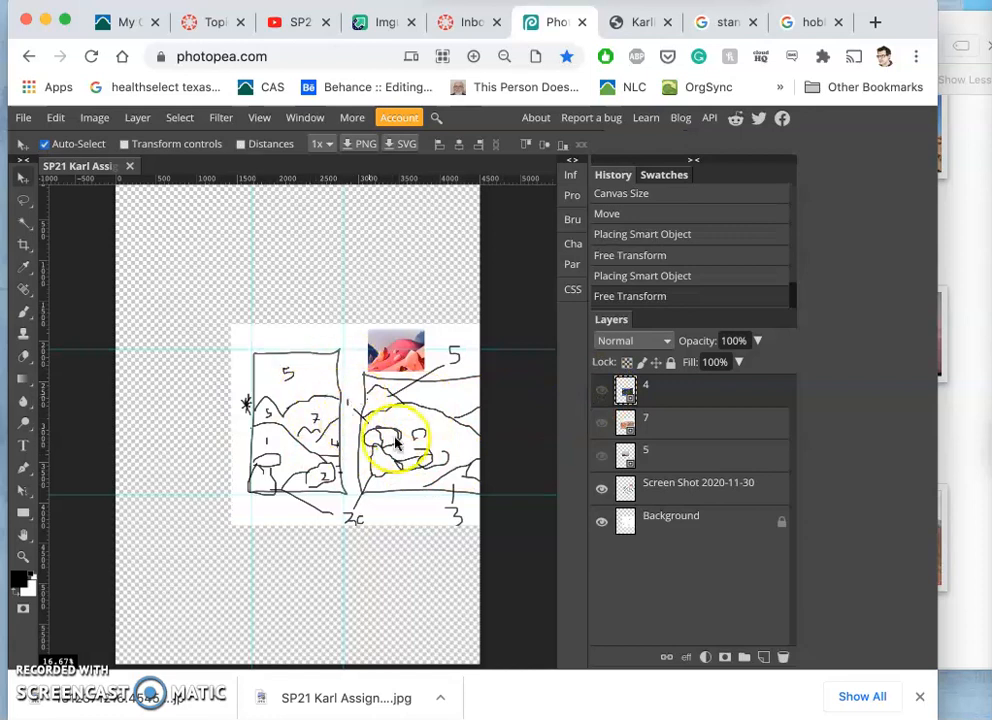
click(601, 456)
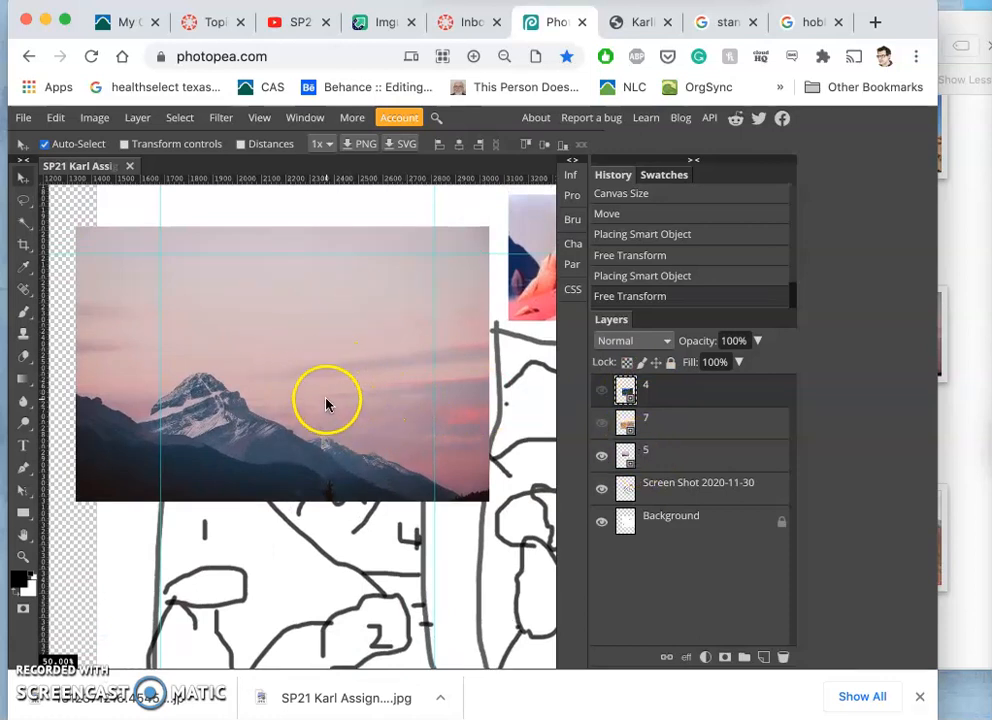
Turn layers 5 and 7 back on, leaving lake layer 4 hidden.
click(602, 422)
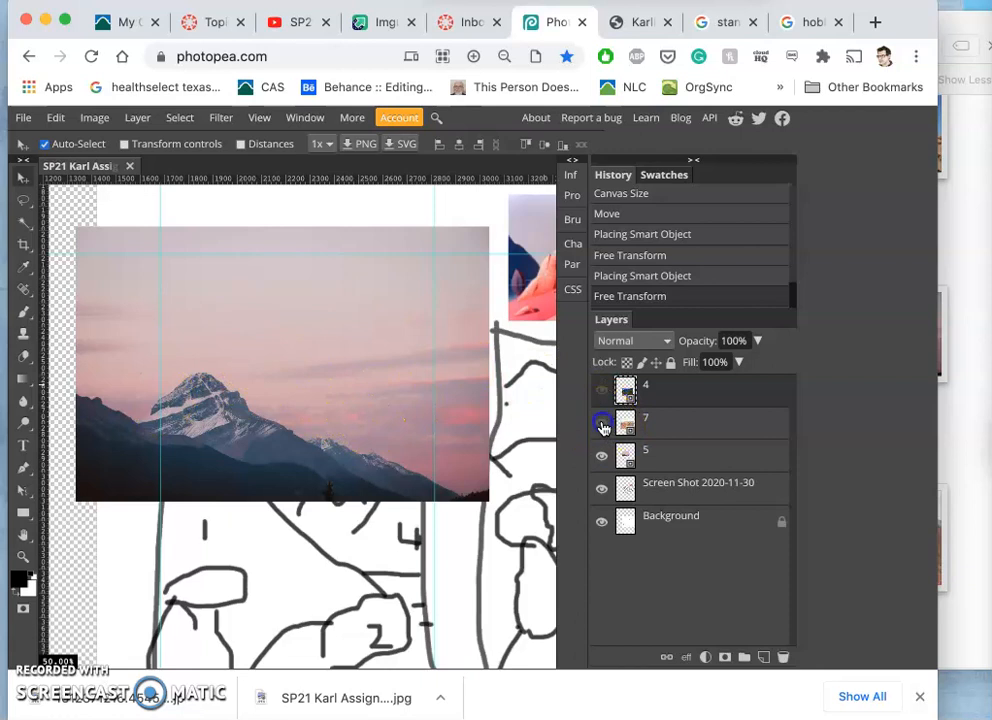
click(601, 423)
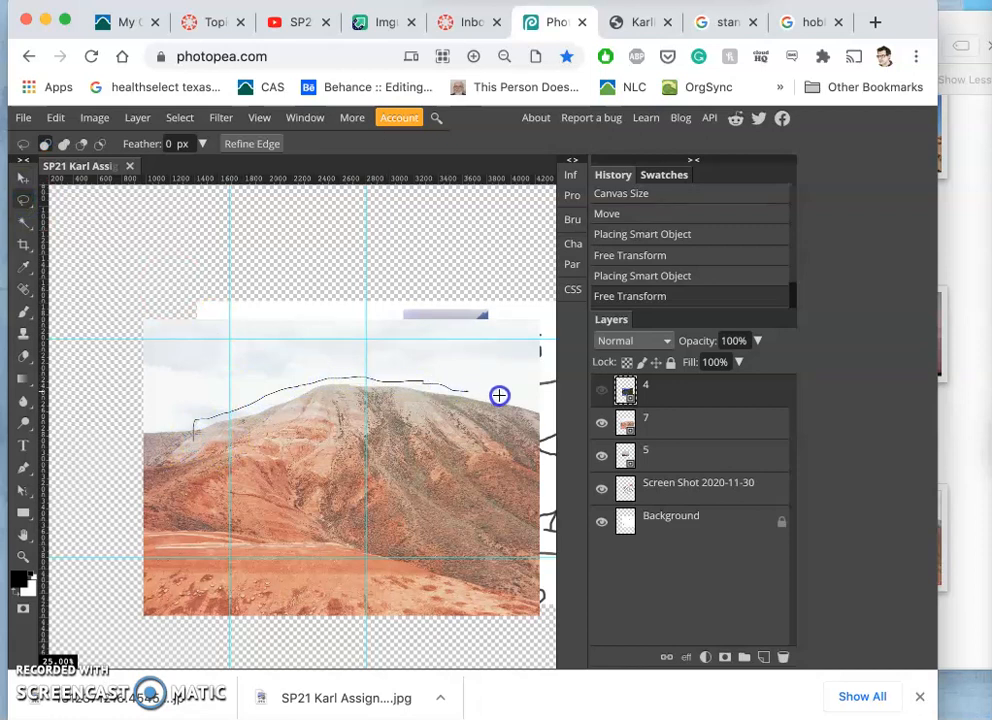
Lasso a rough outline around the red mountain's ridge and lower slopes.
drag(499, 395, 404, 641)
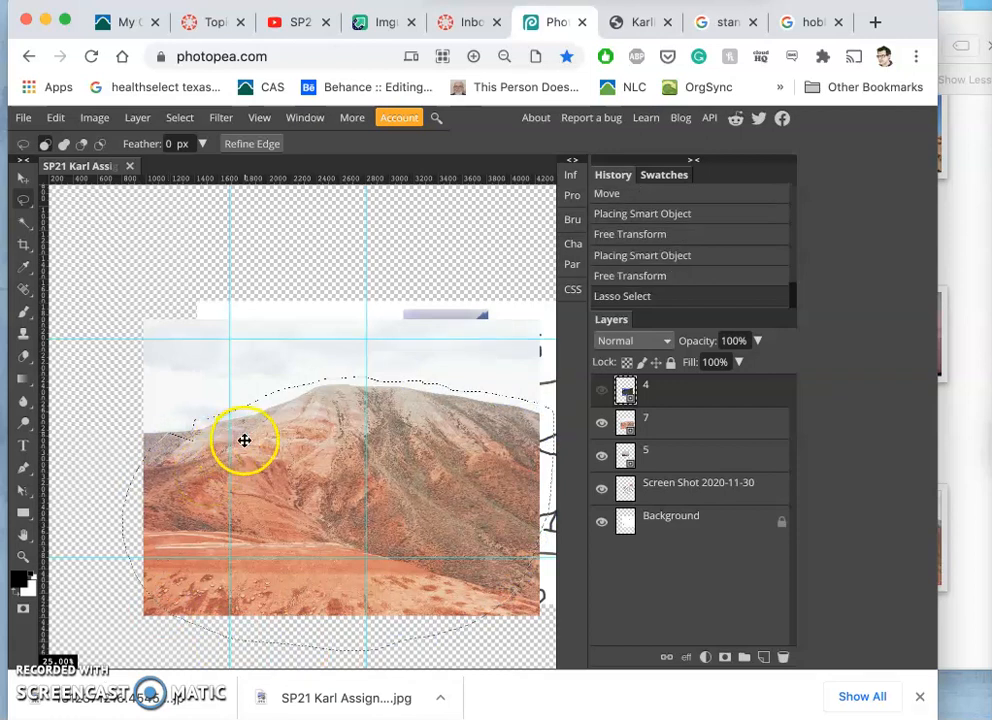
mouse_move(347, 430)
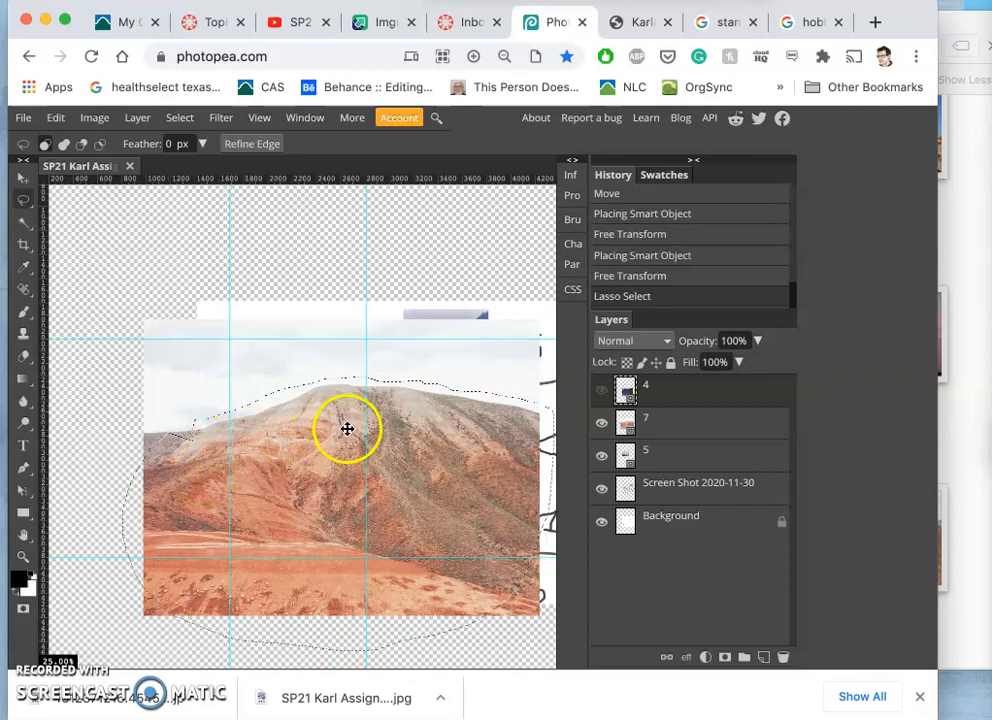